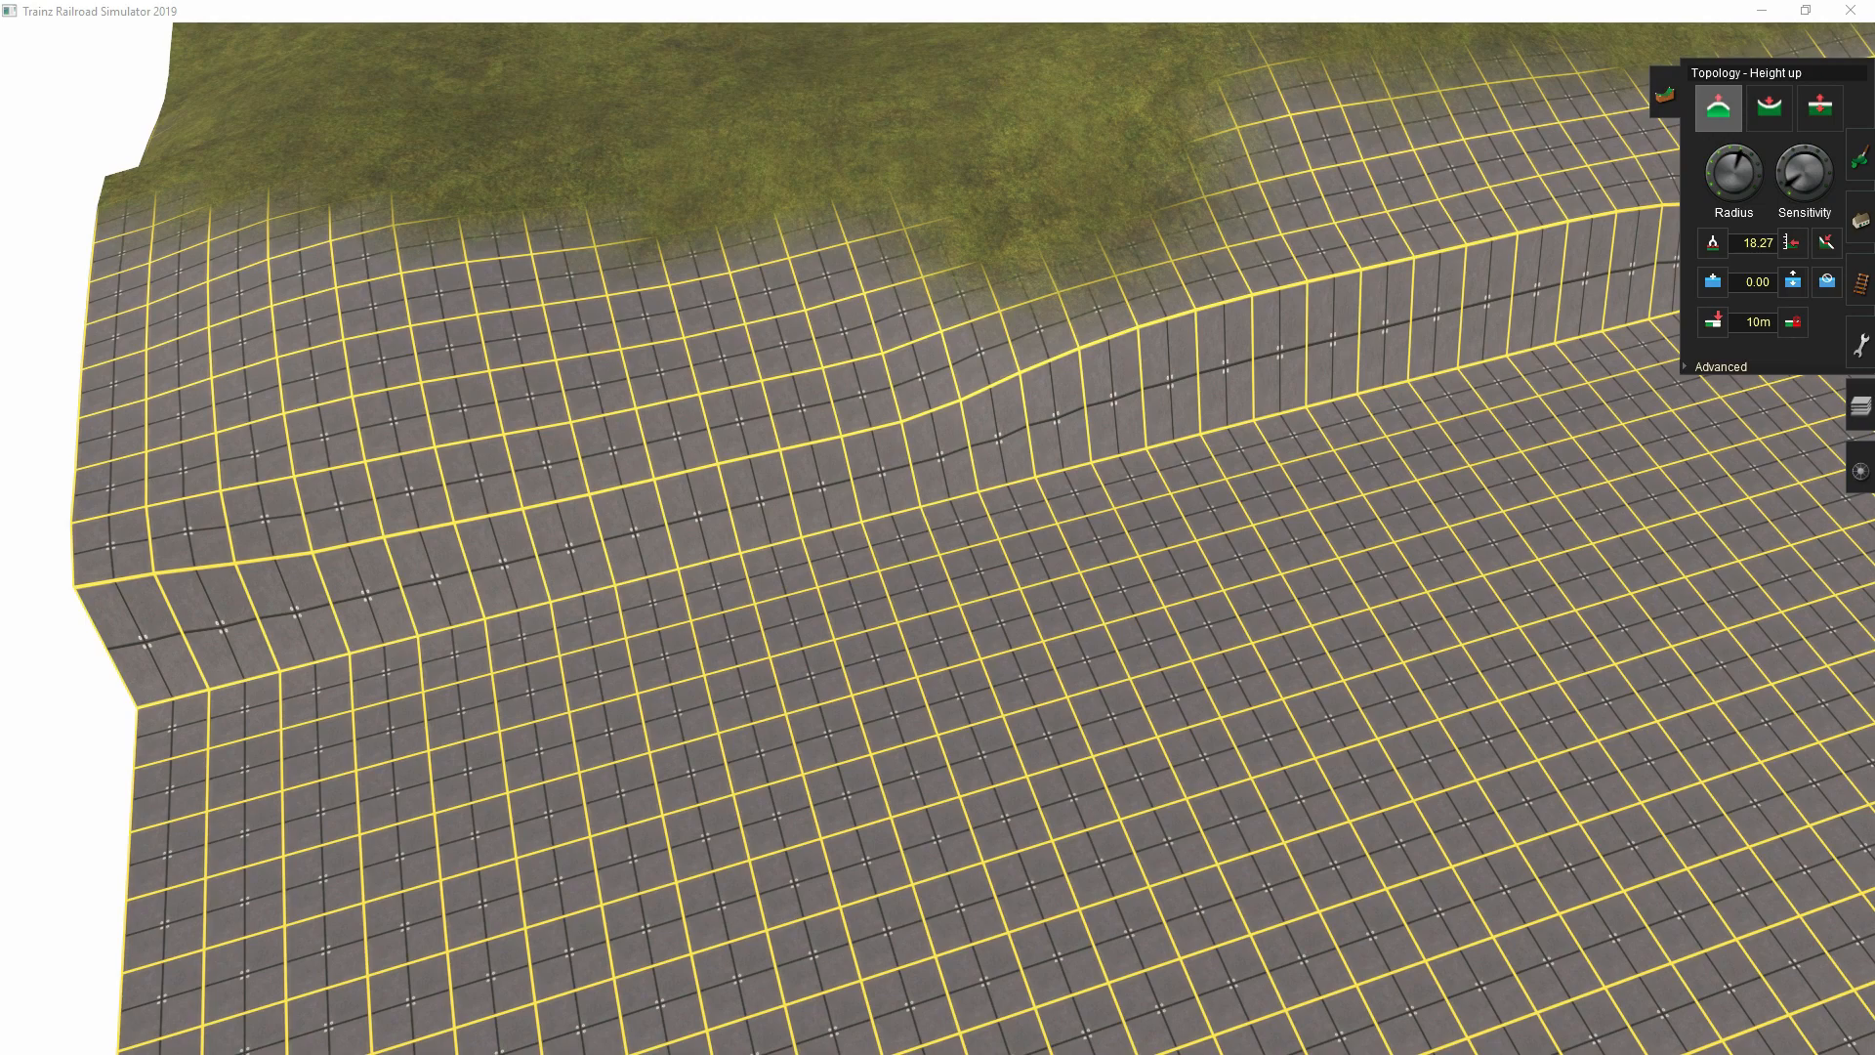
pyautogui.moveTo(1252, 697)
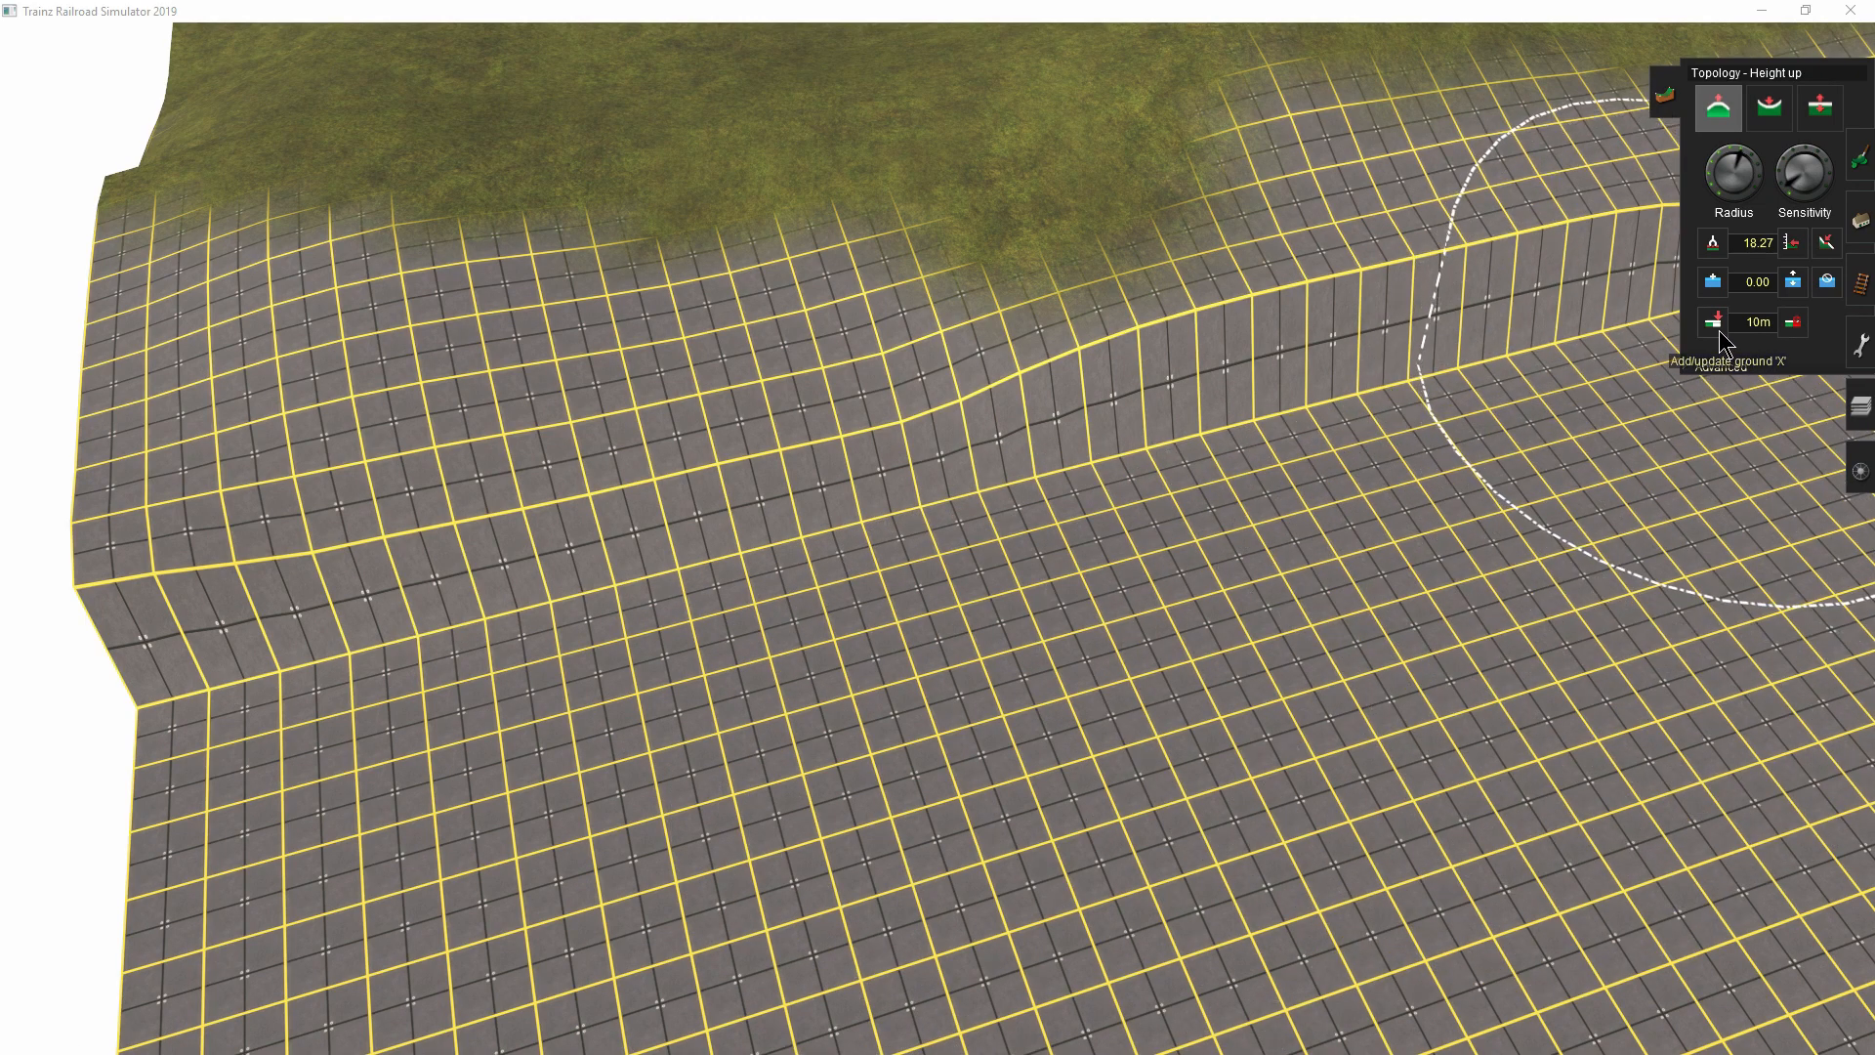
pyautogui.moveTo(1732, 197)
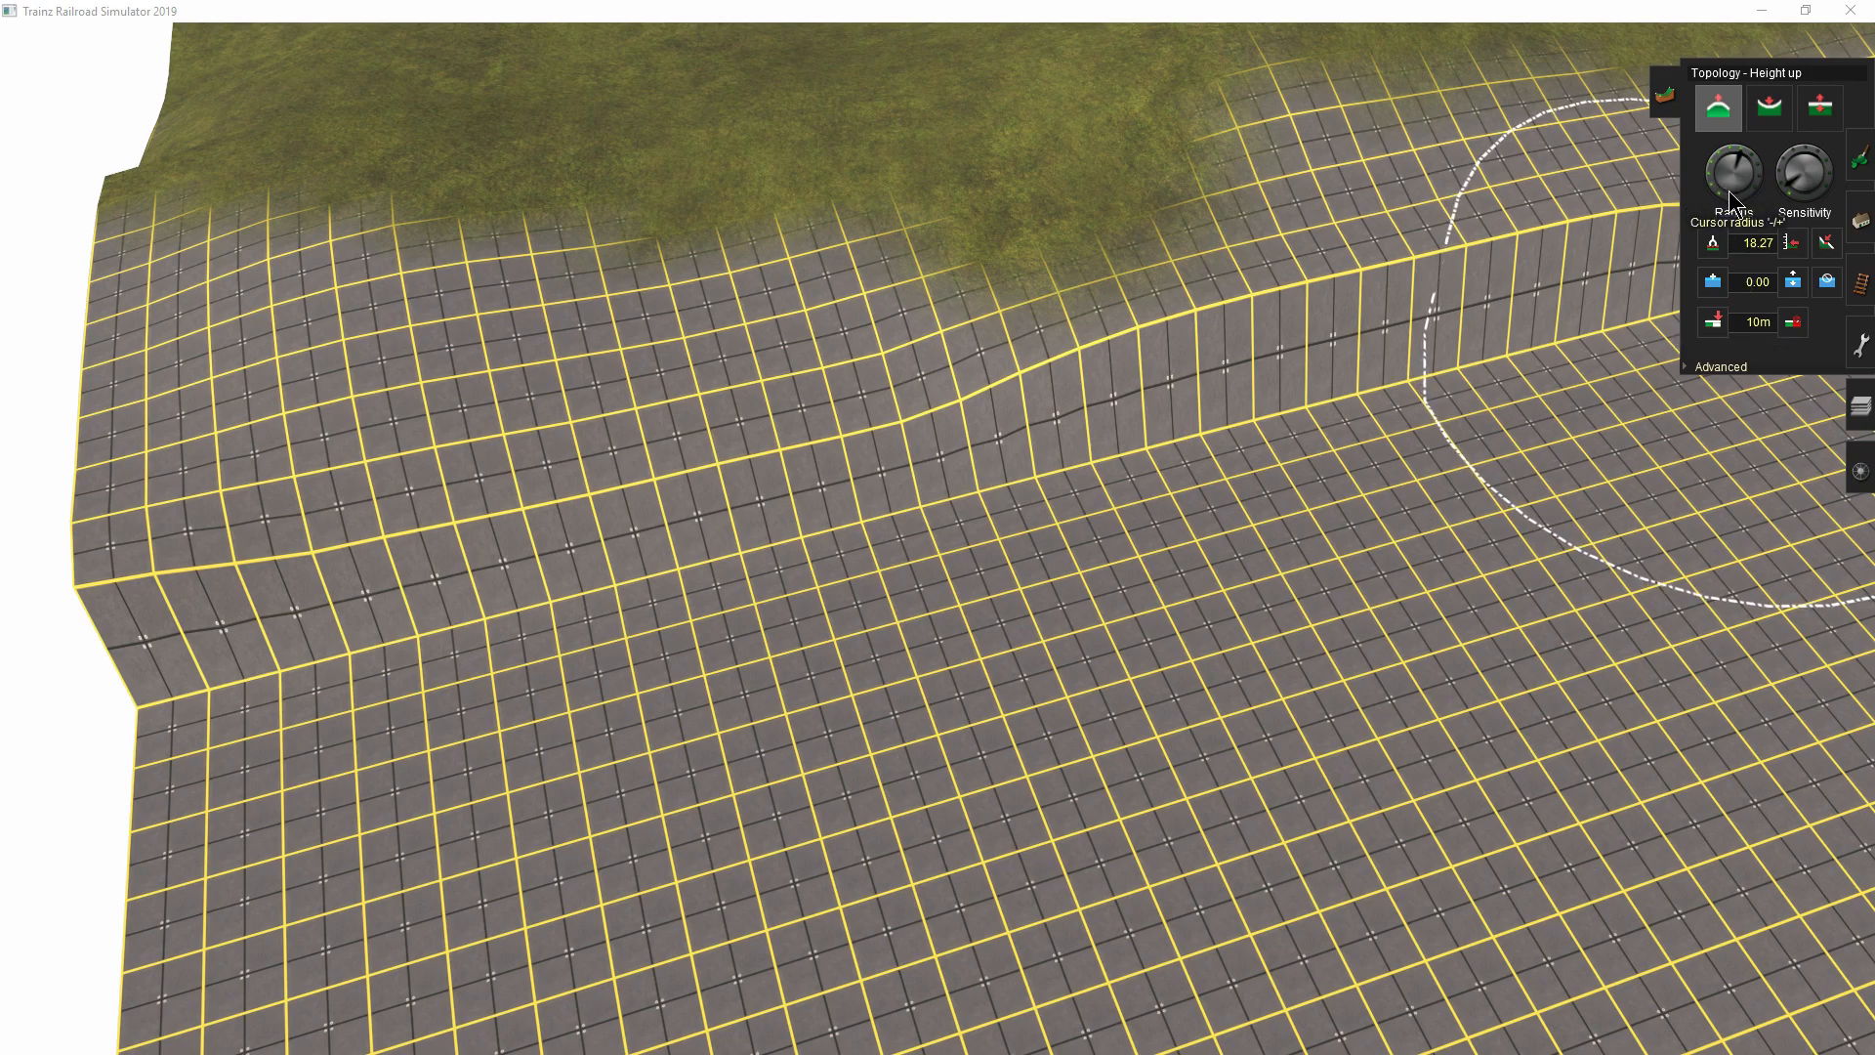
pyautogui.moveTo(1804, 173)
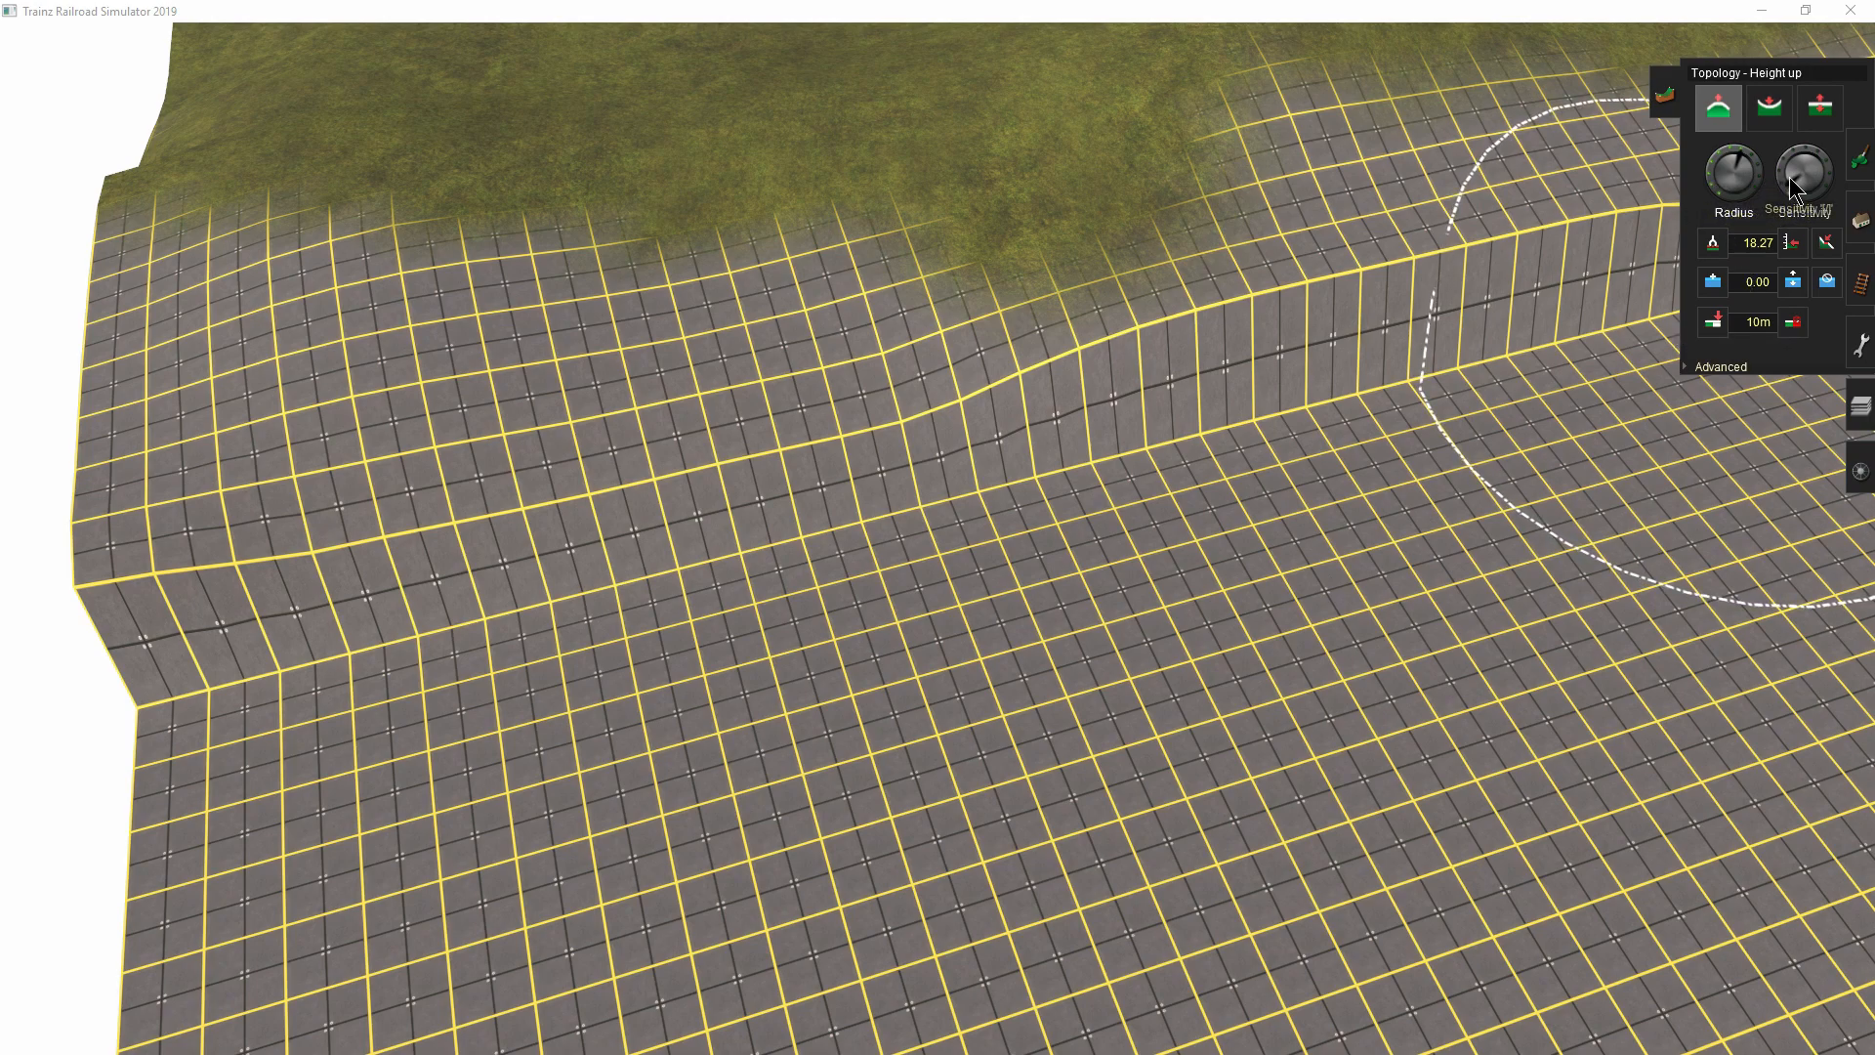
pyautogui.moveTo(476, 598)
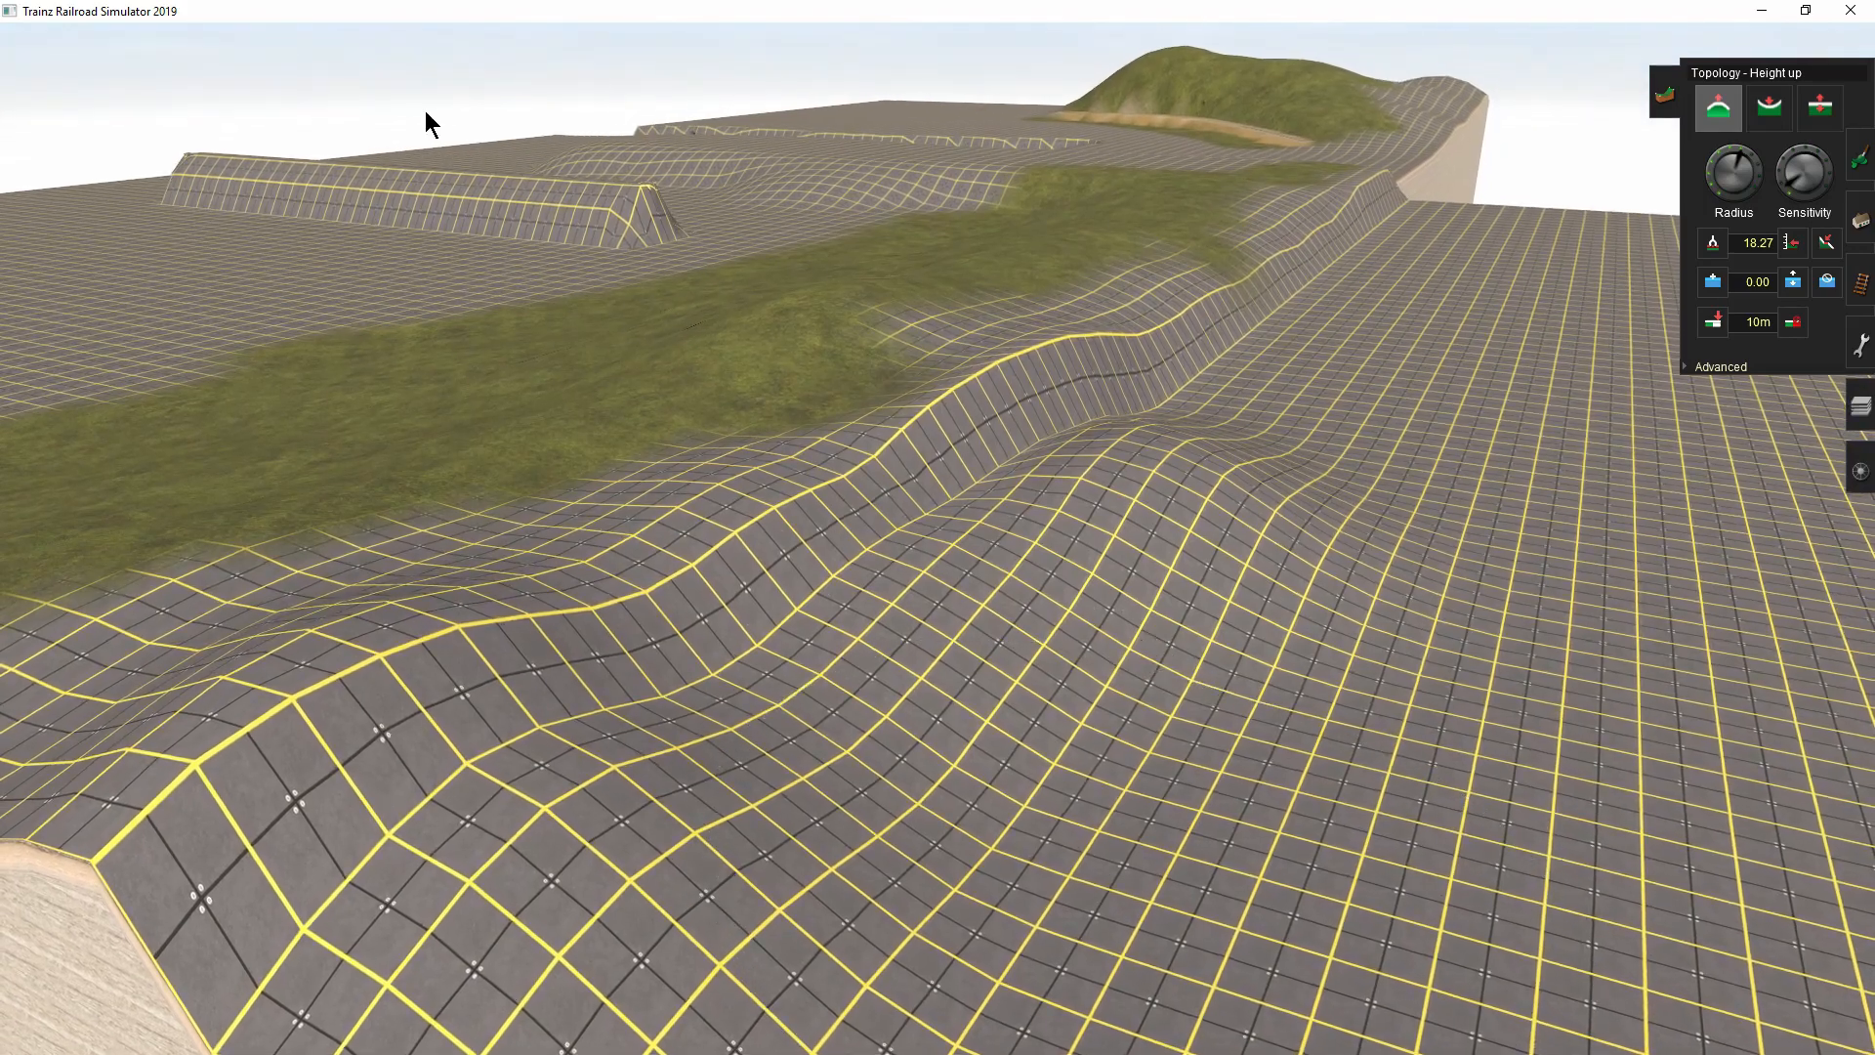
pyautogui.moveTo(1349, 709)
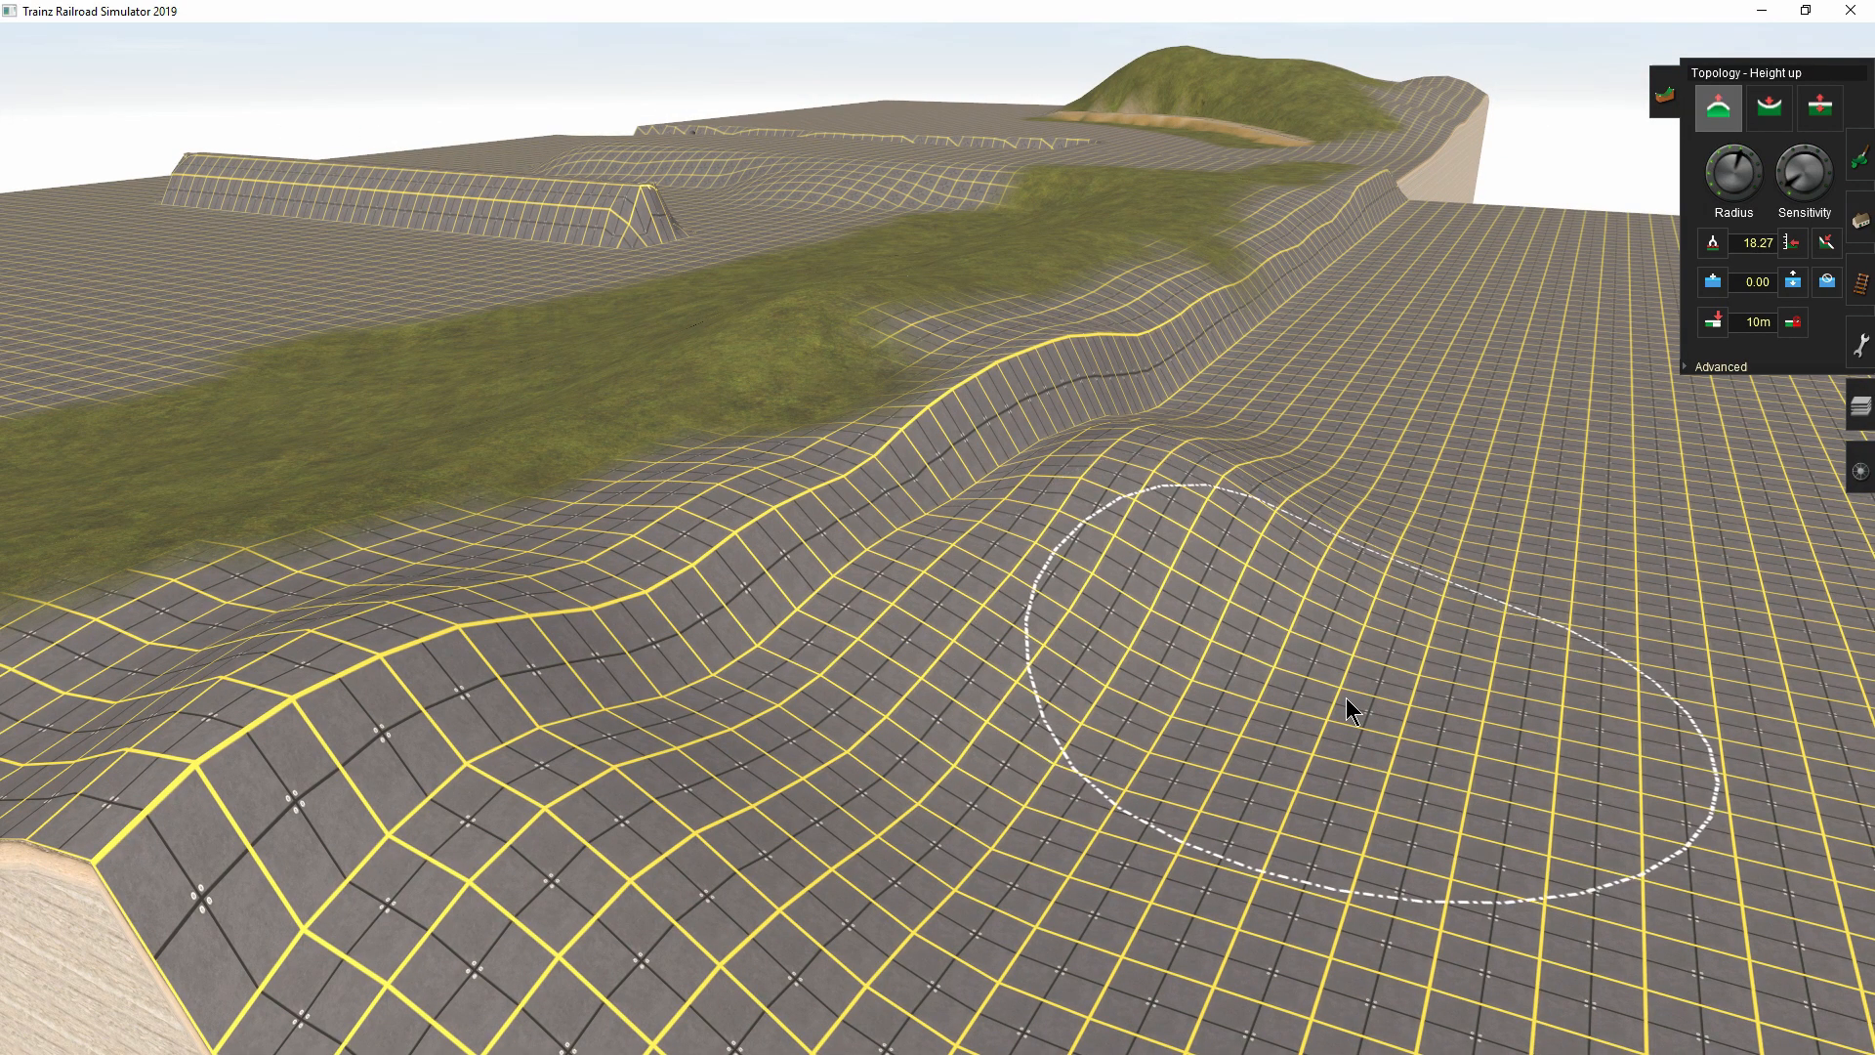
pyautogui.moveTo(826, 587)
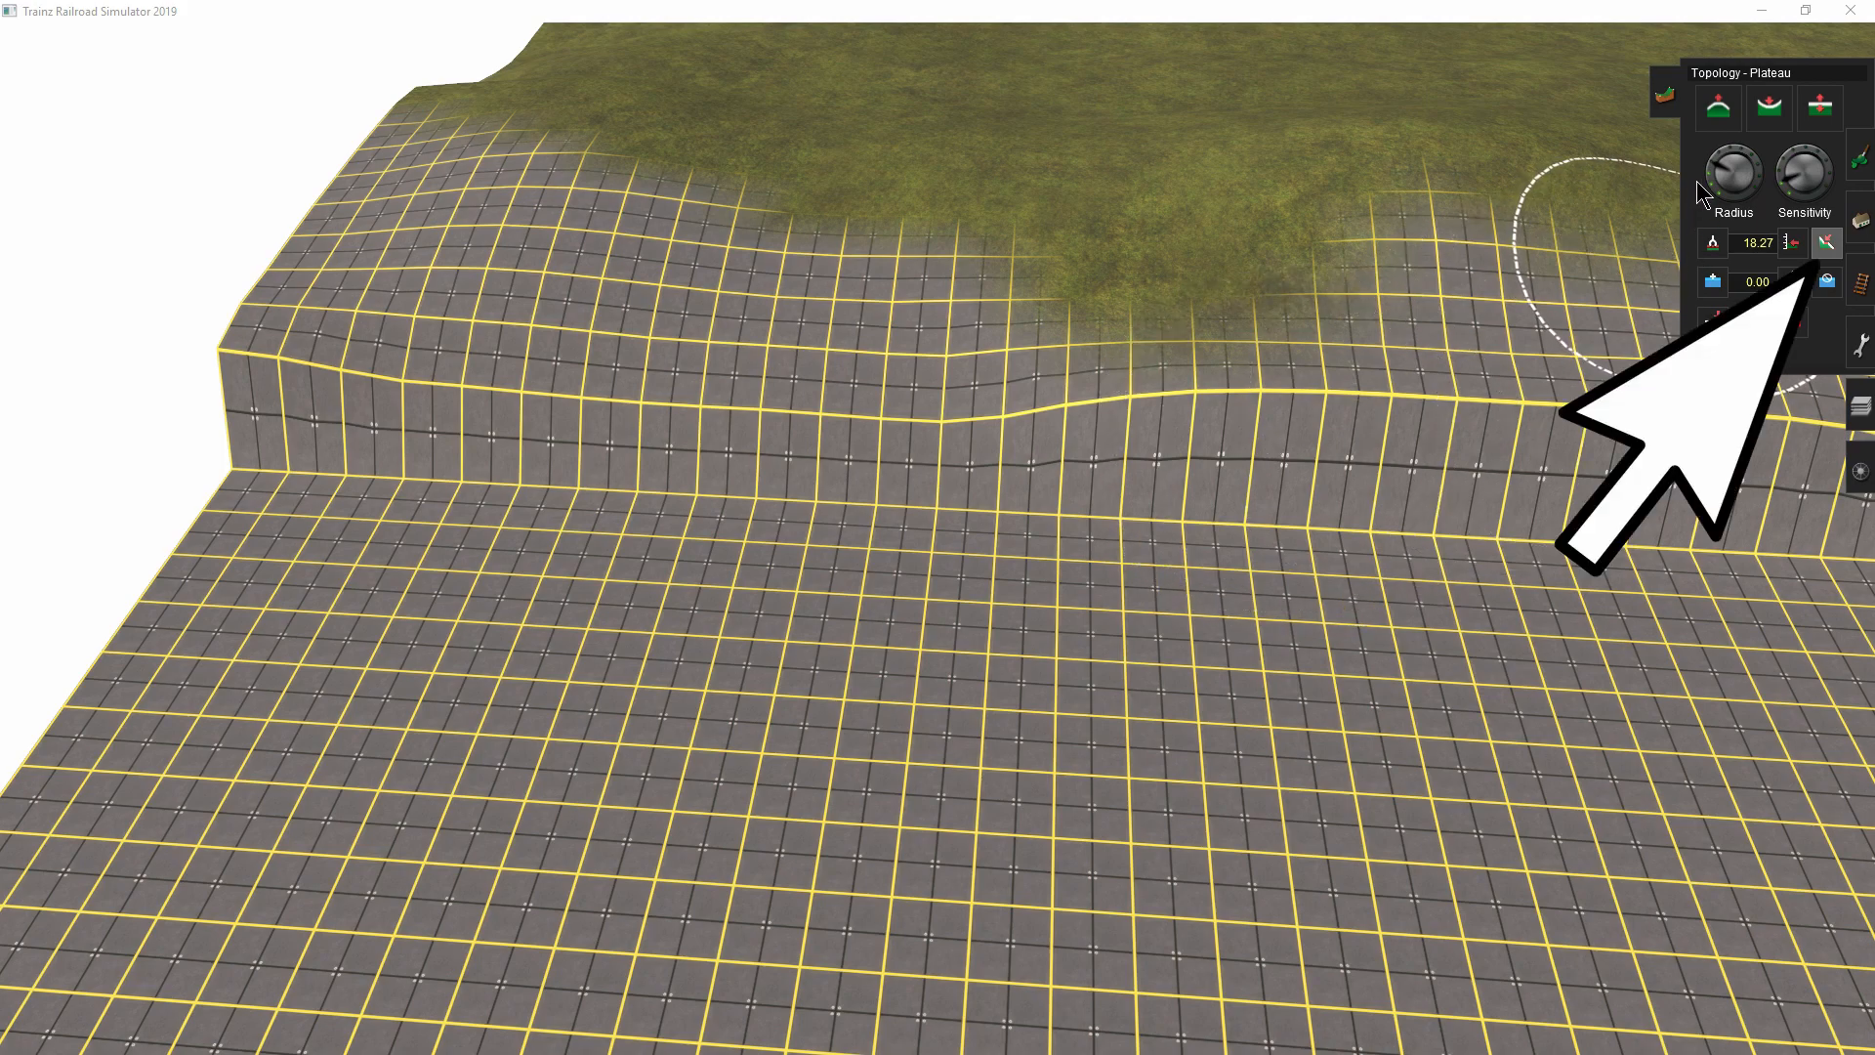
pyautogui.moveTo(1731, 167)
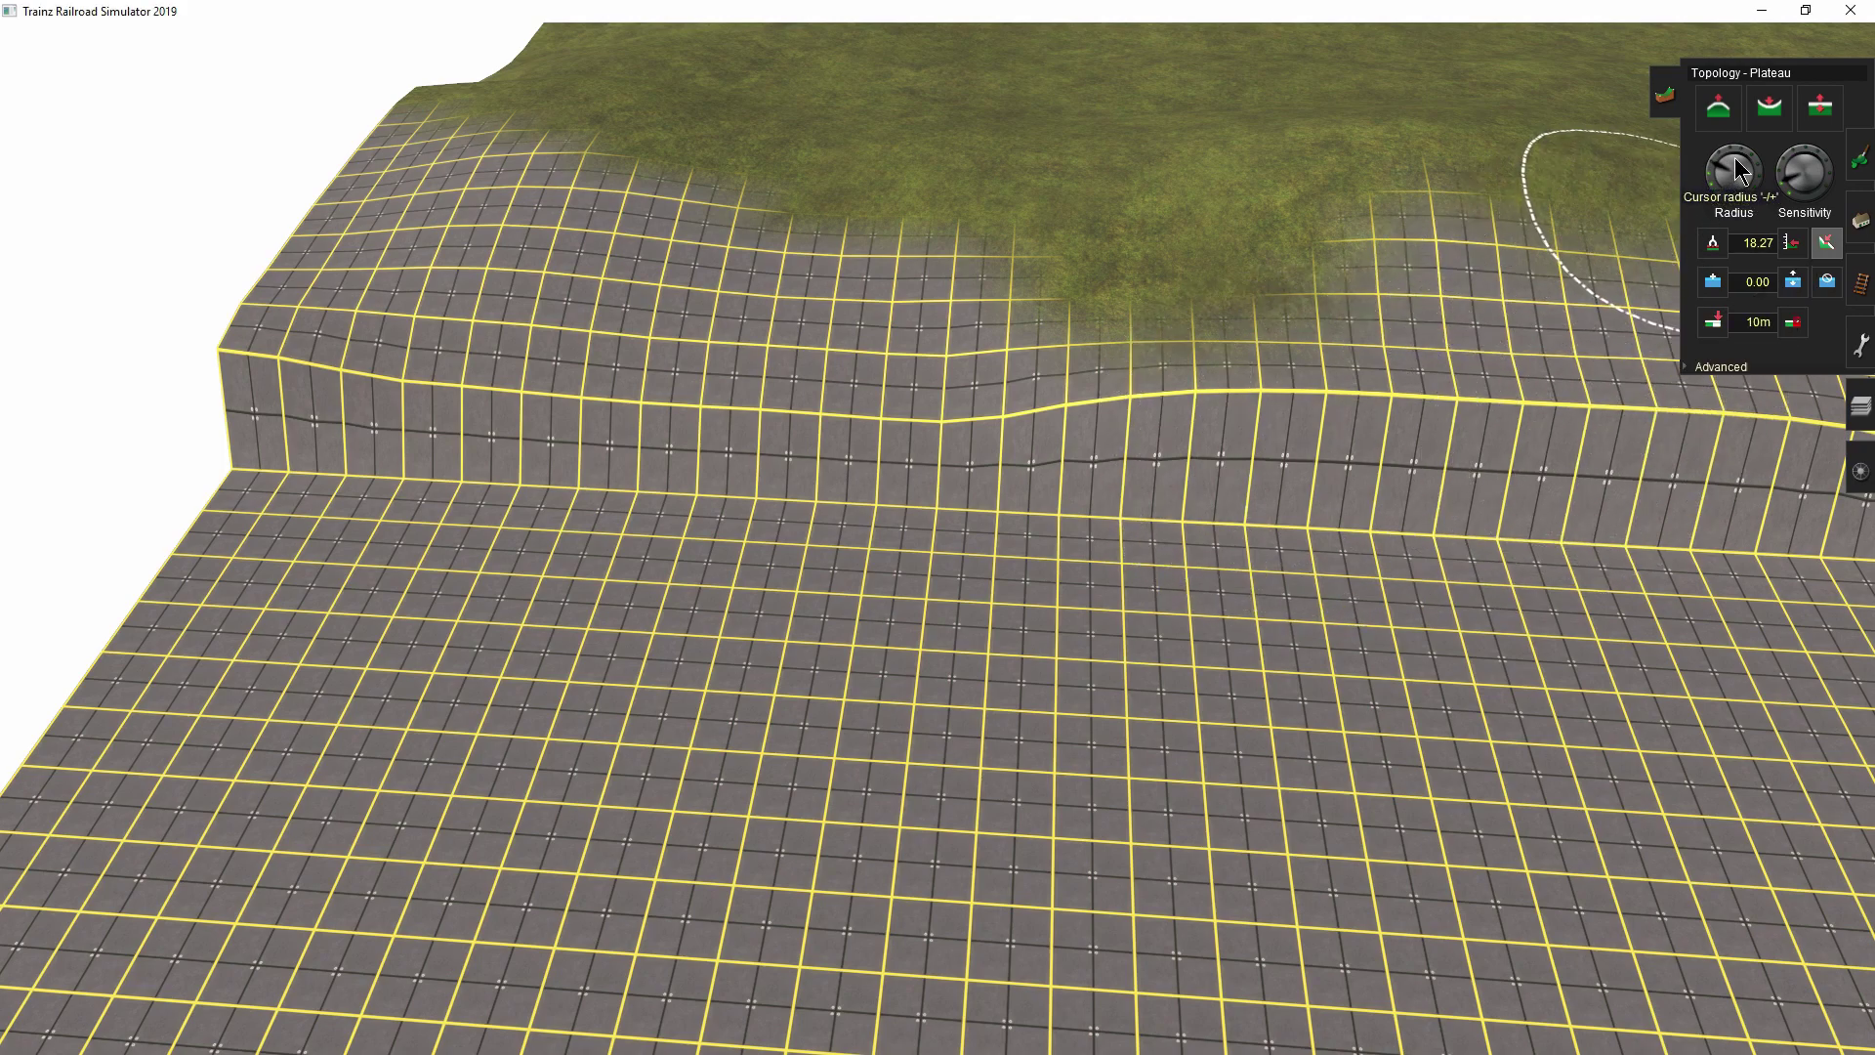
pyautogui.moveTo(1119, 203)
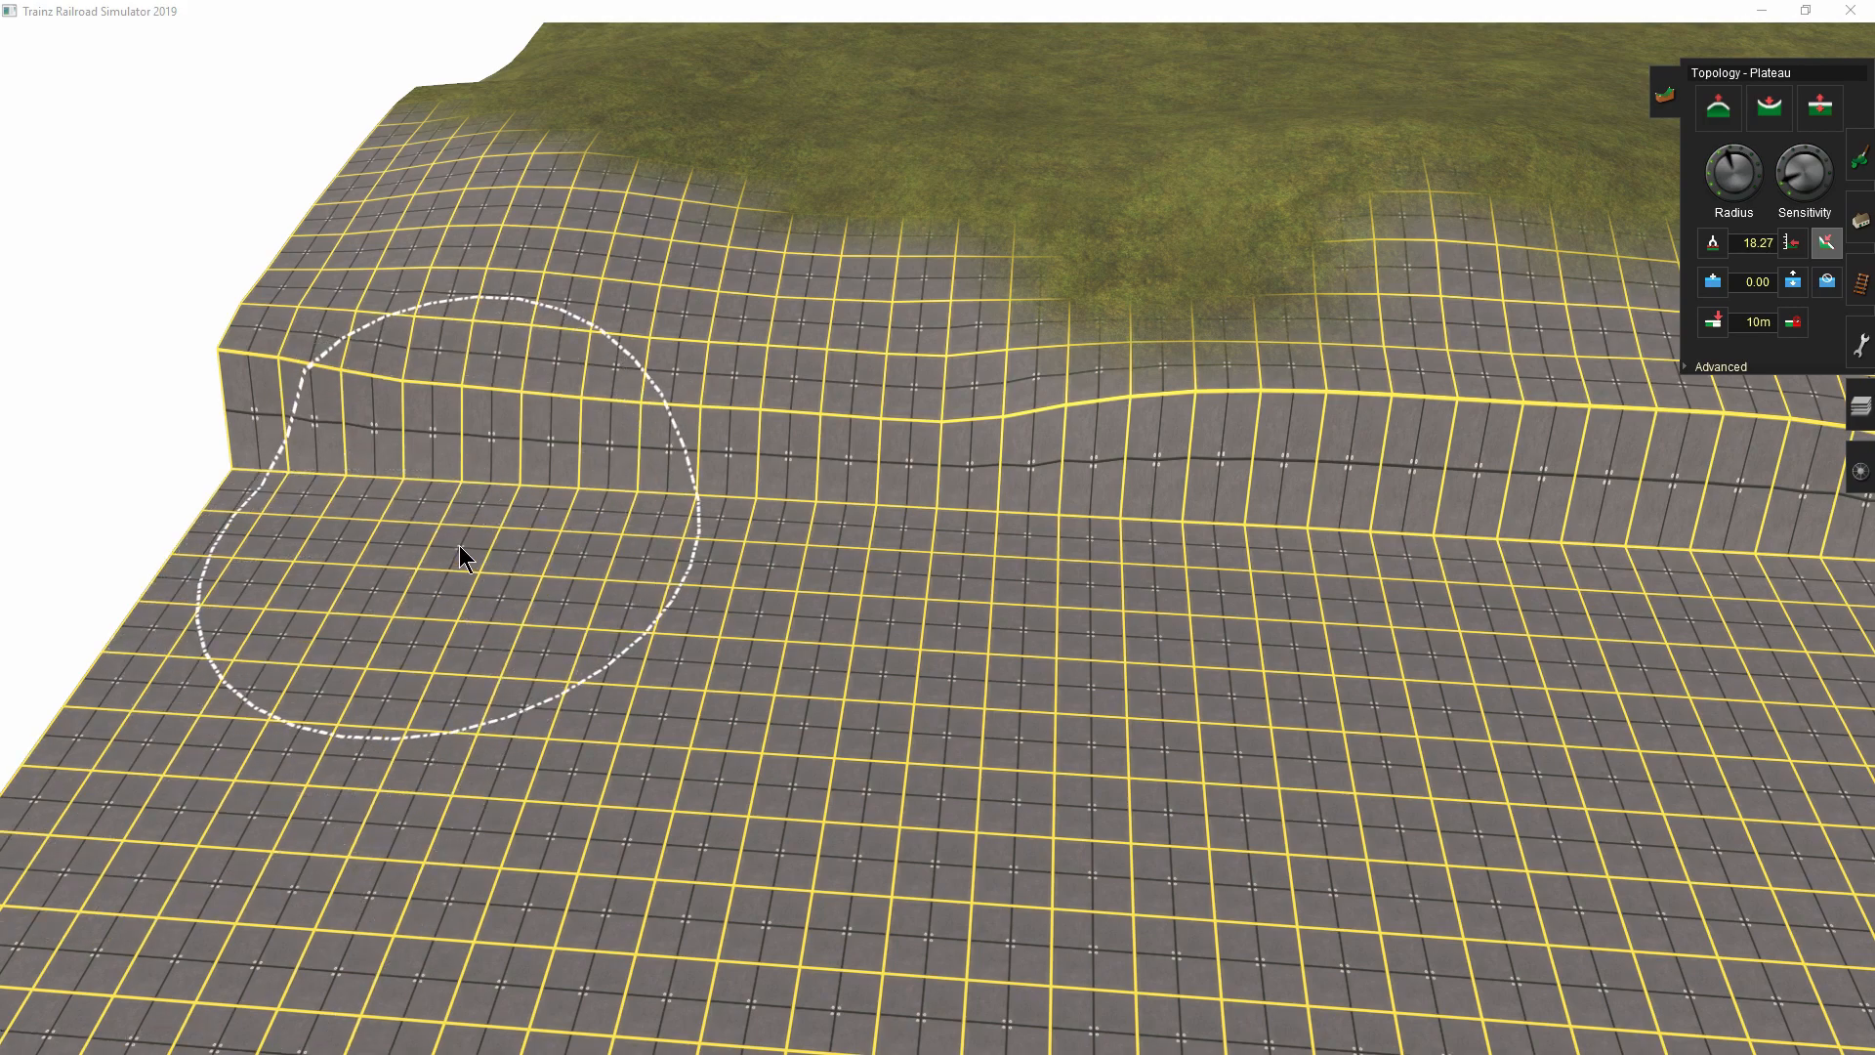
pyautogui.moveTo(453, 326)
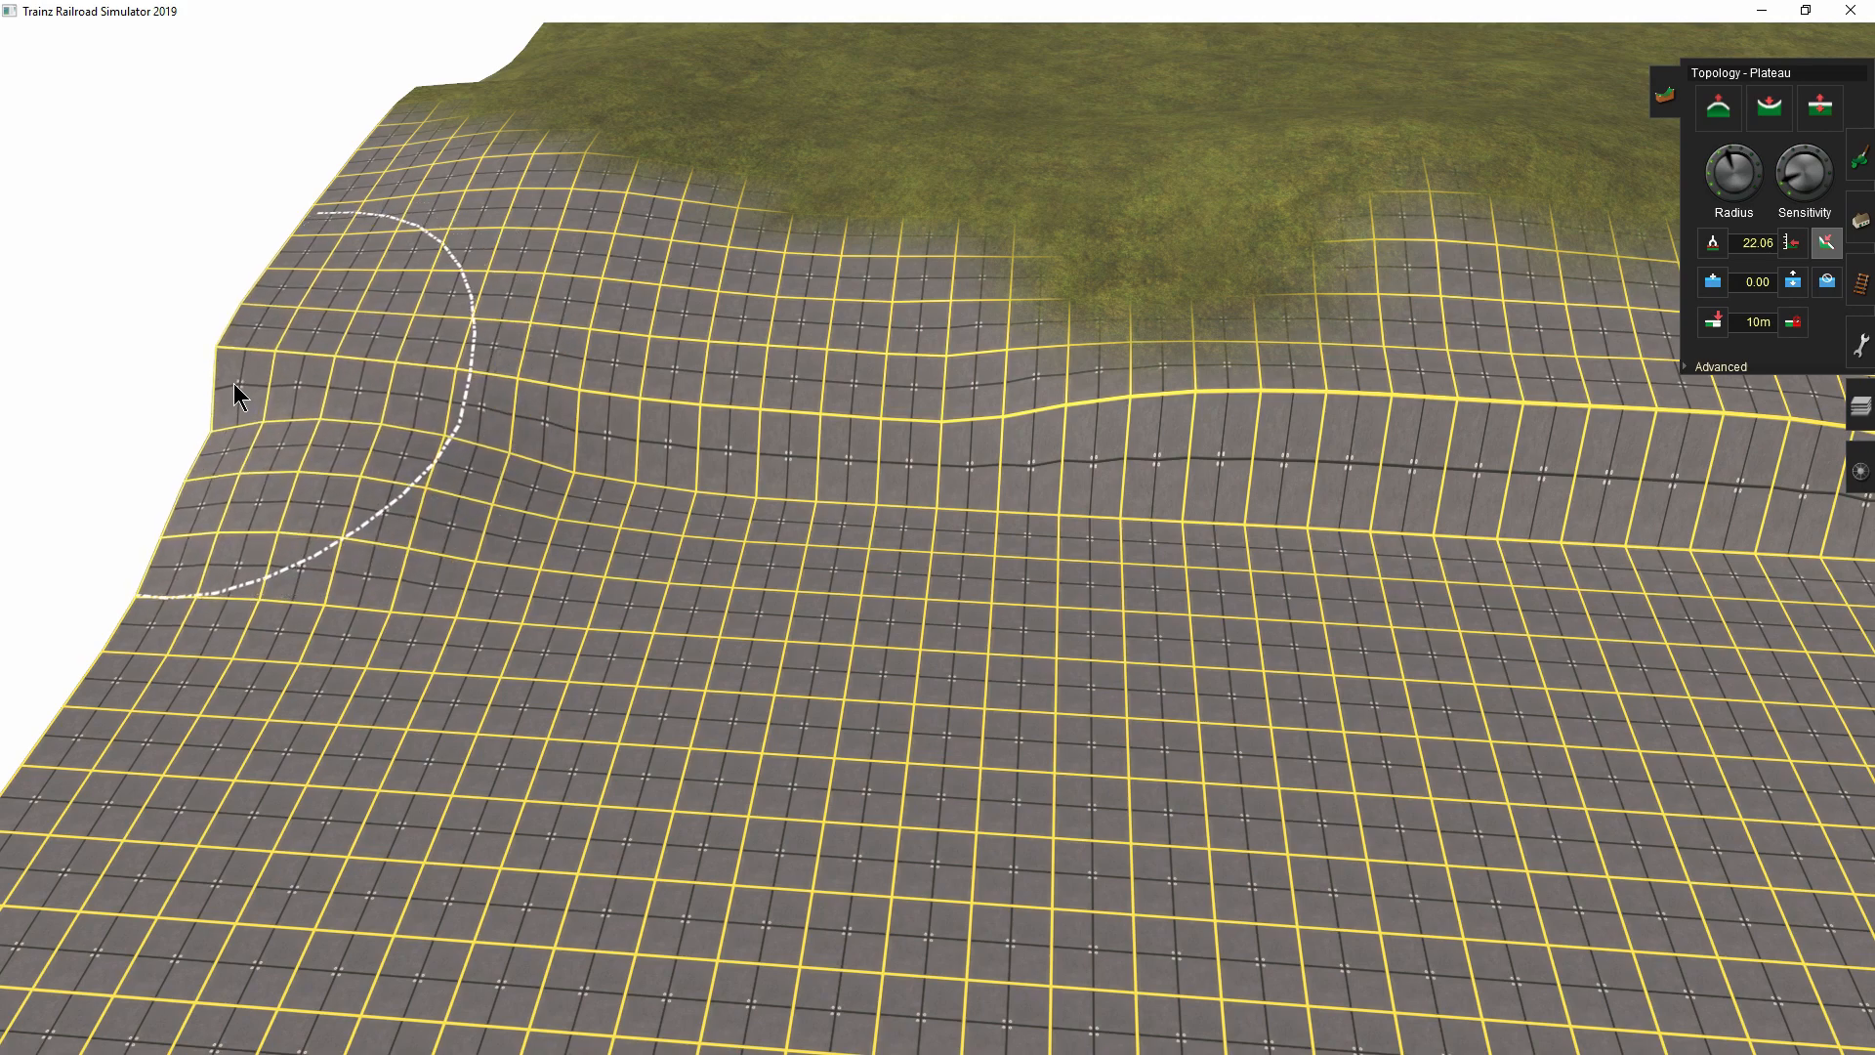
pyautogui.moveTo(563, 494)
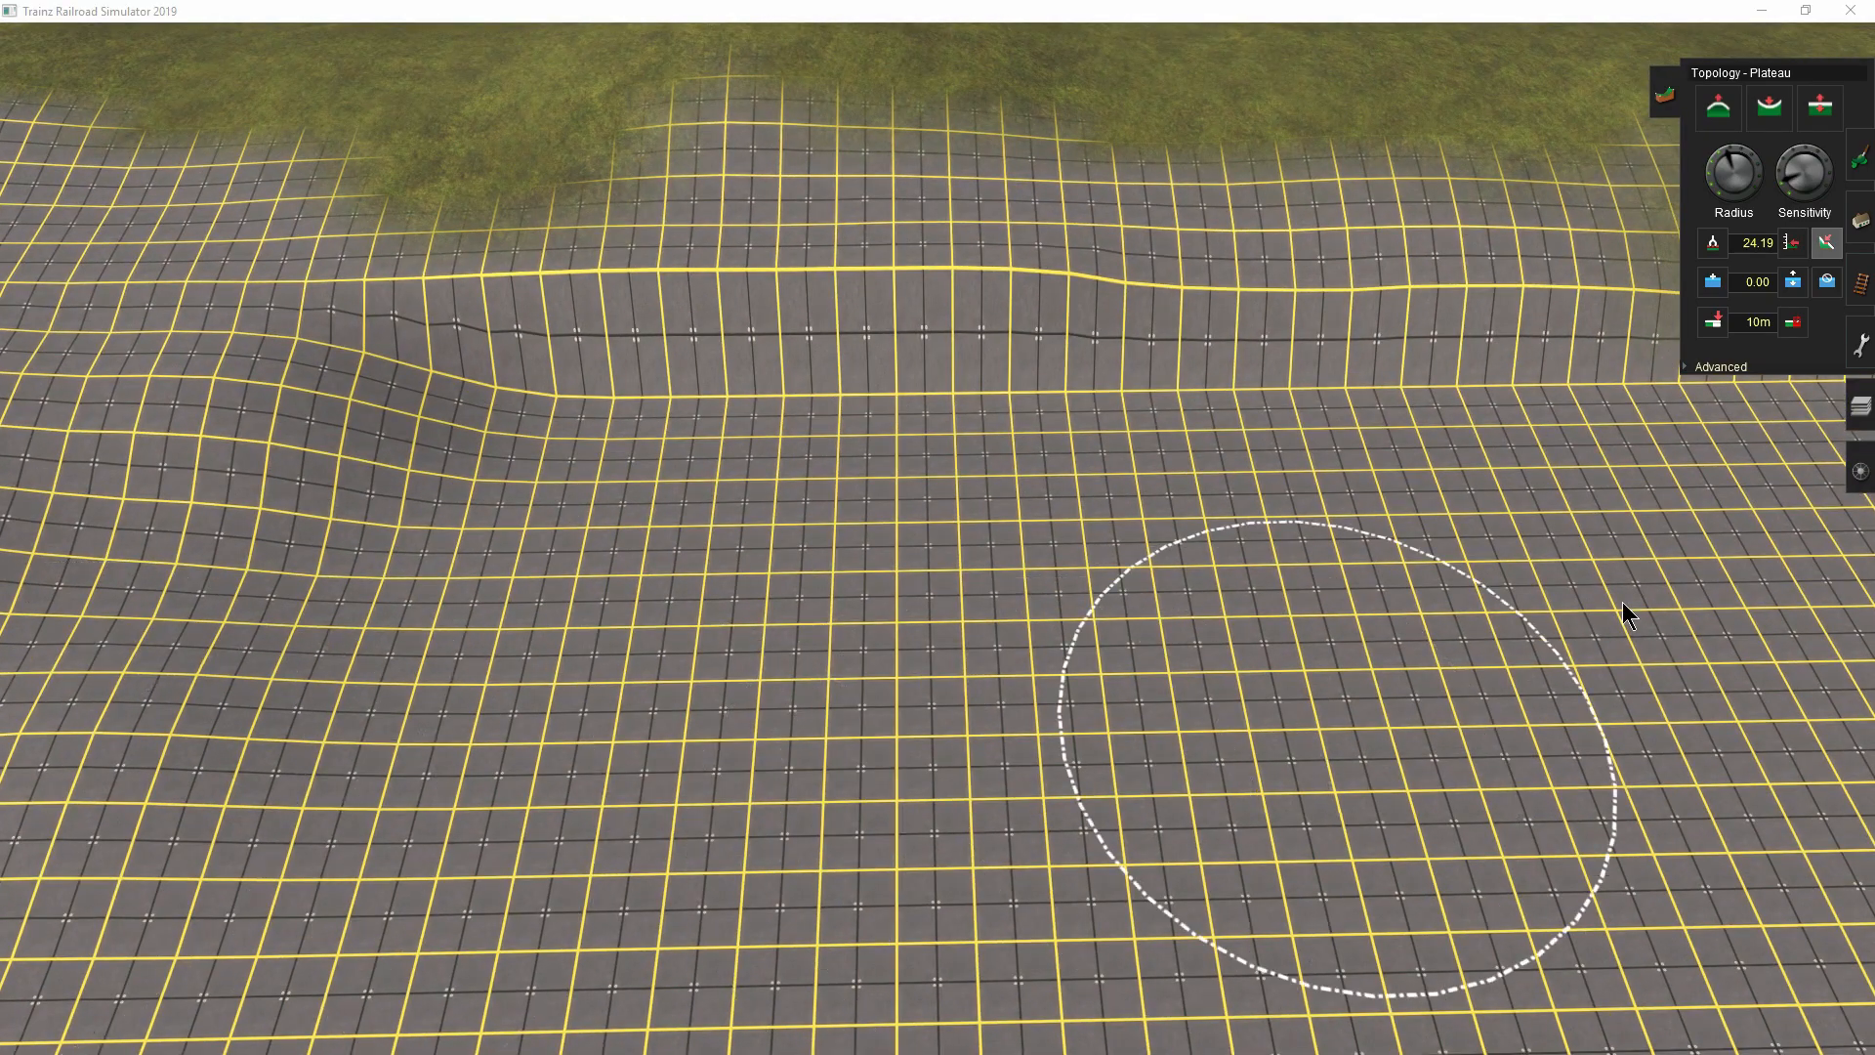
pyautogui.moveTo(1597, 564)
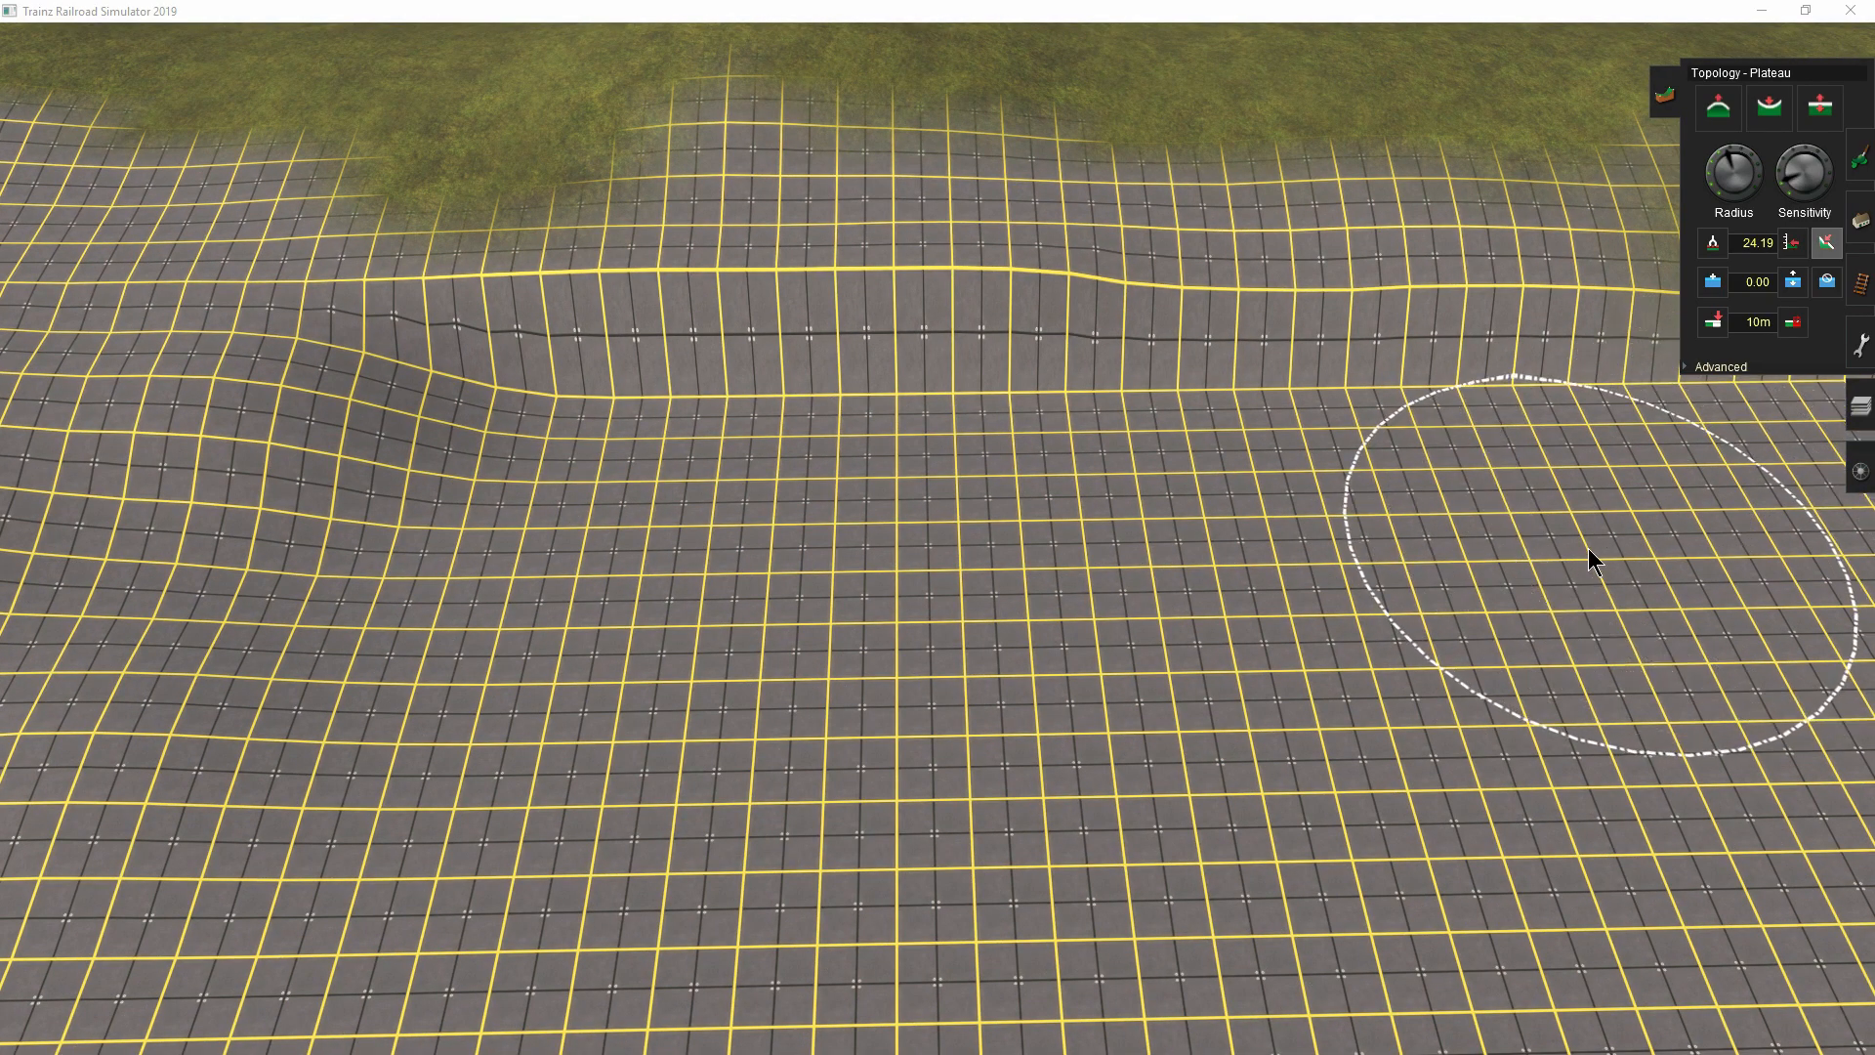
pyautogui.moveTo(753, 563)
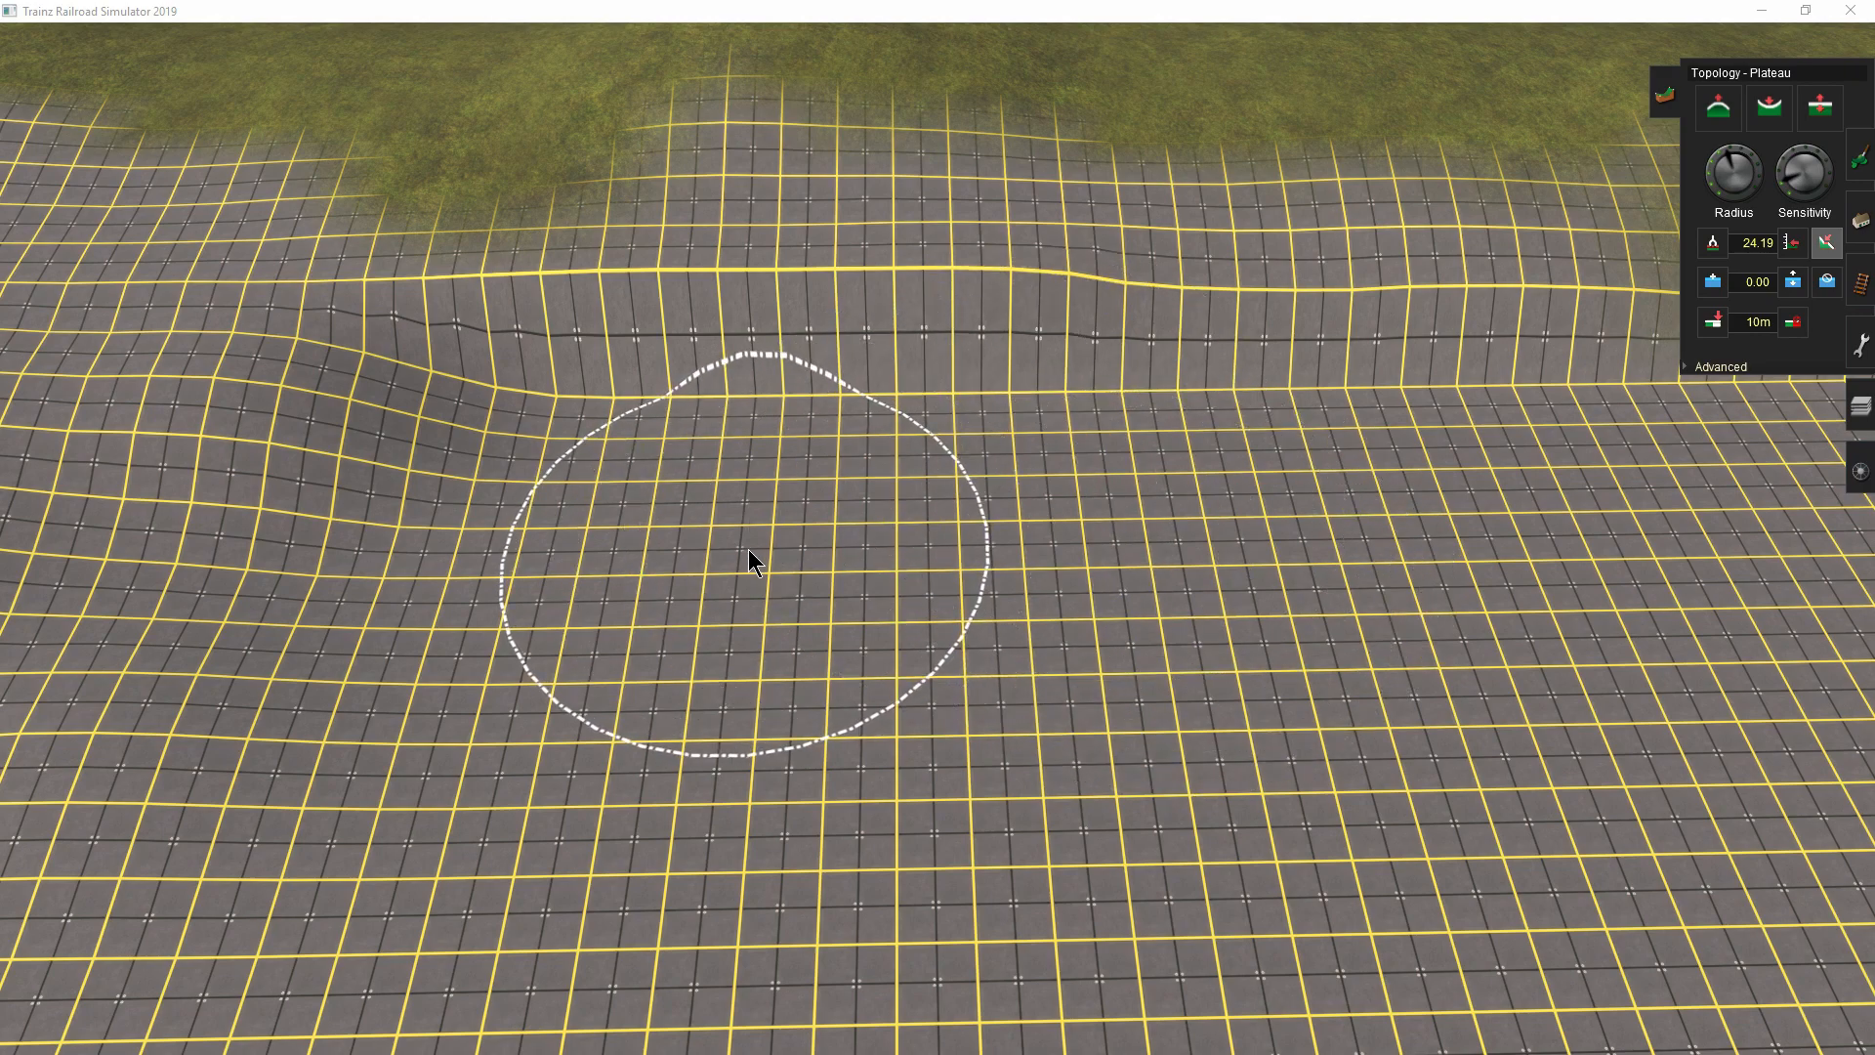
pyautogui.moveTo(598, 416)
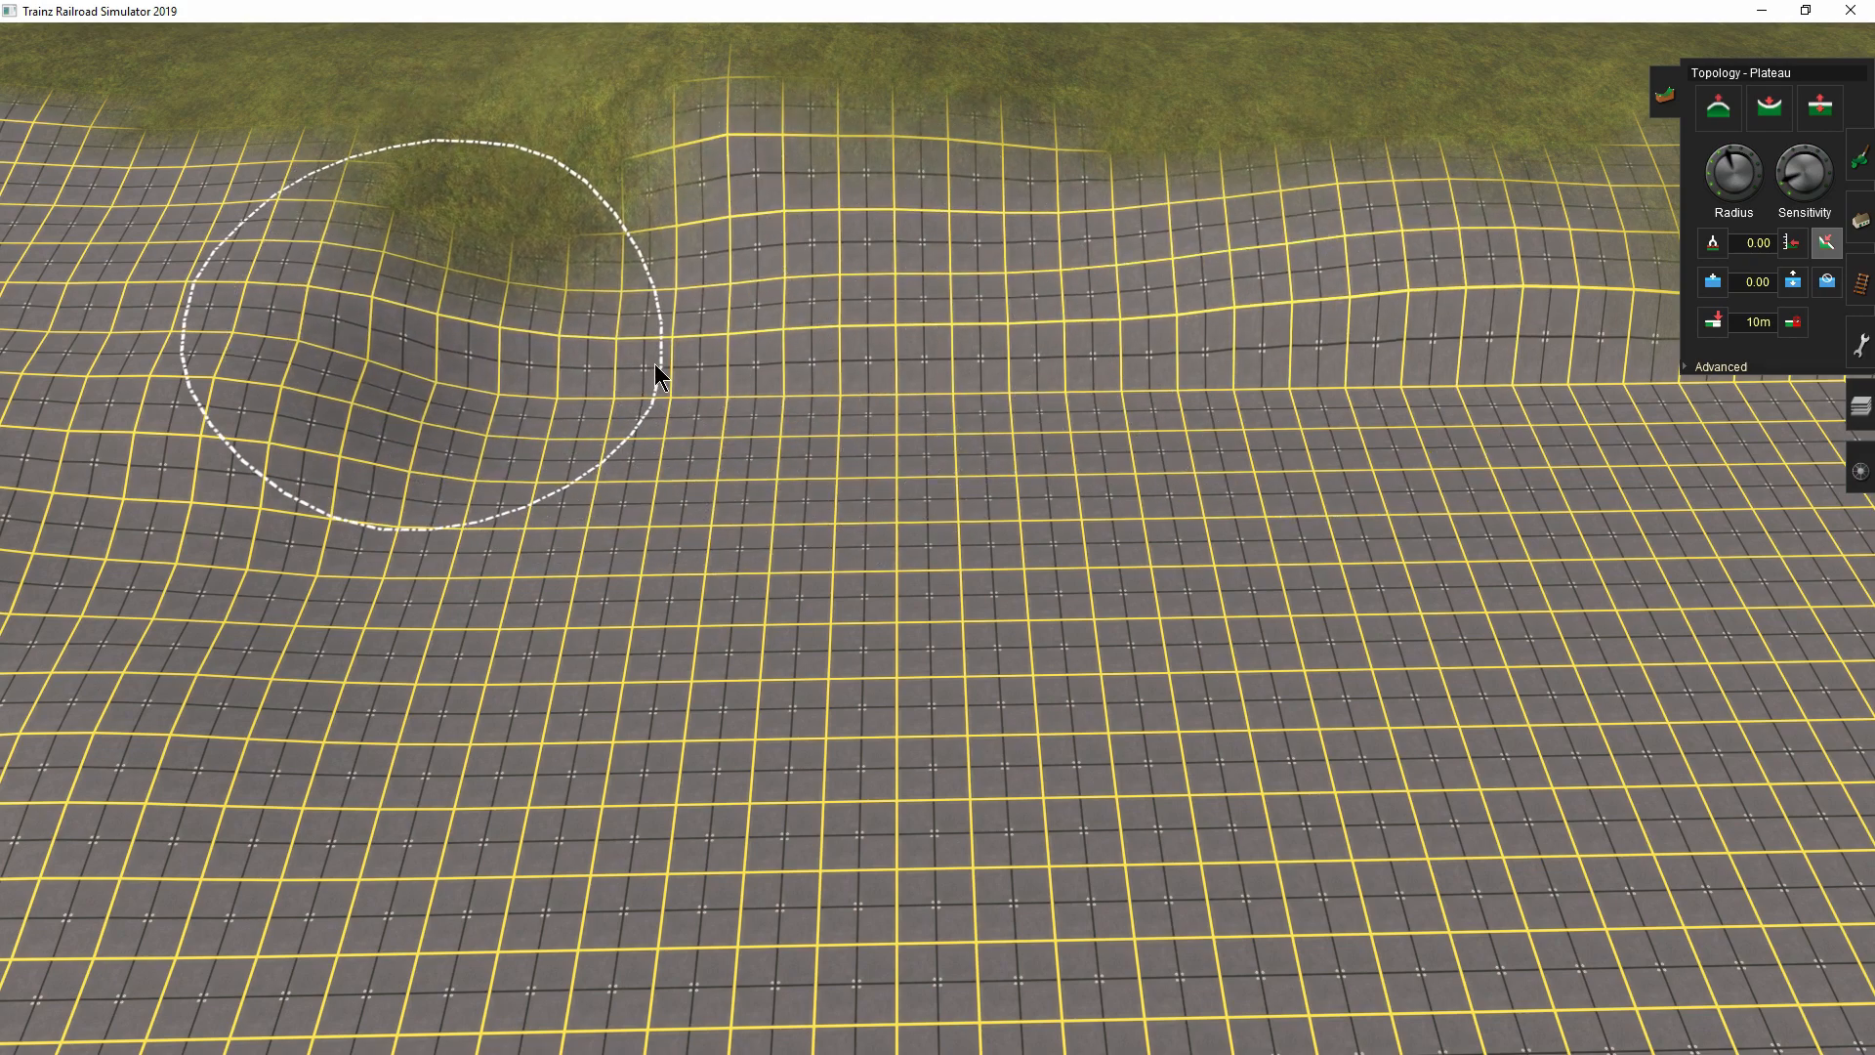
pyautogui.moveTo(927, 554)
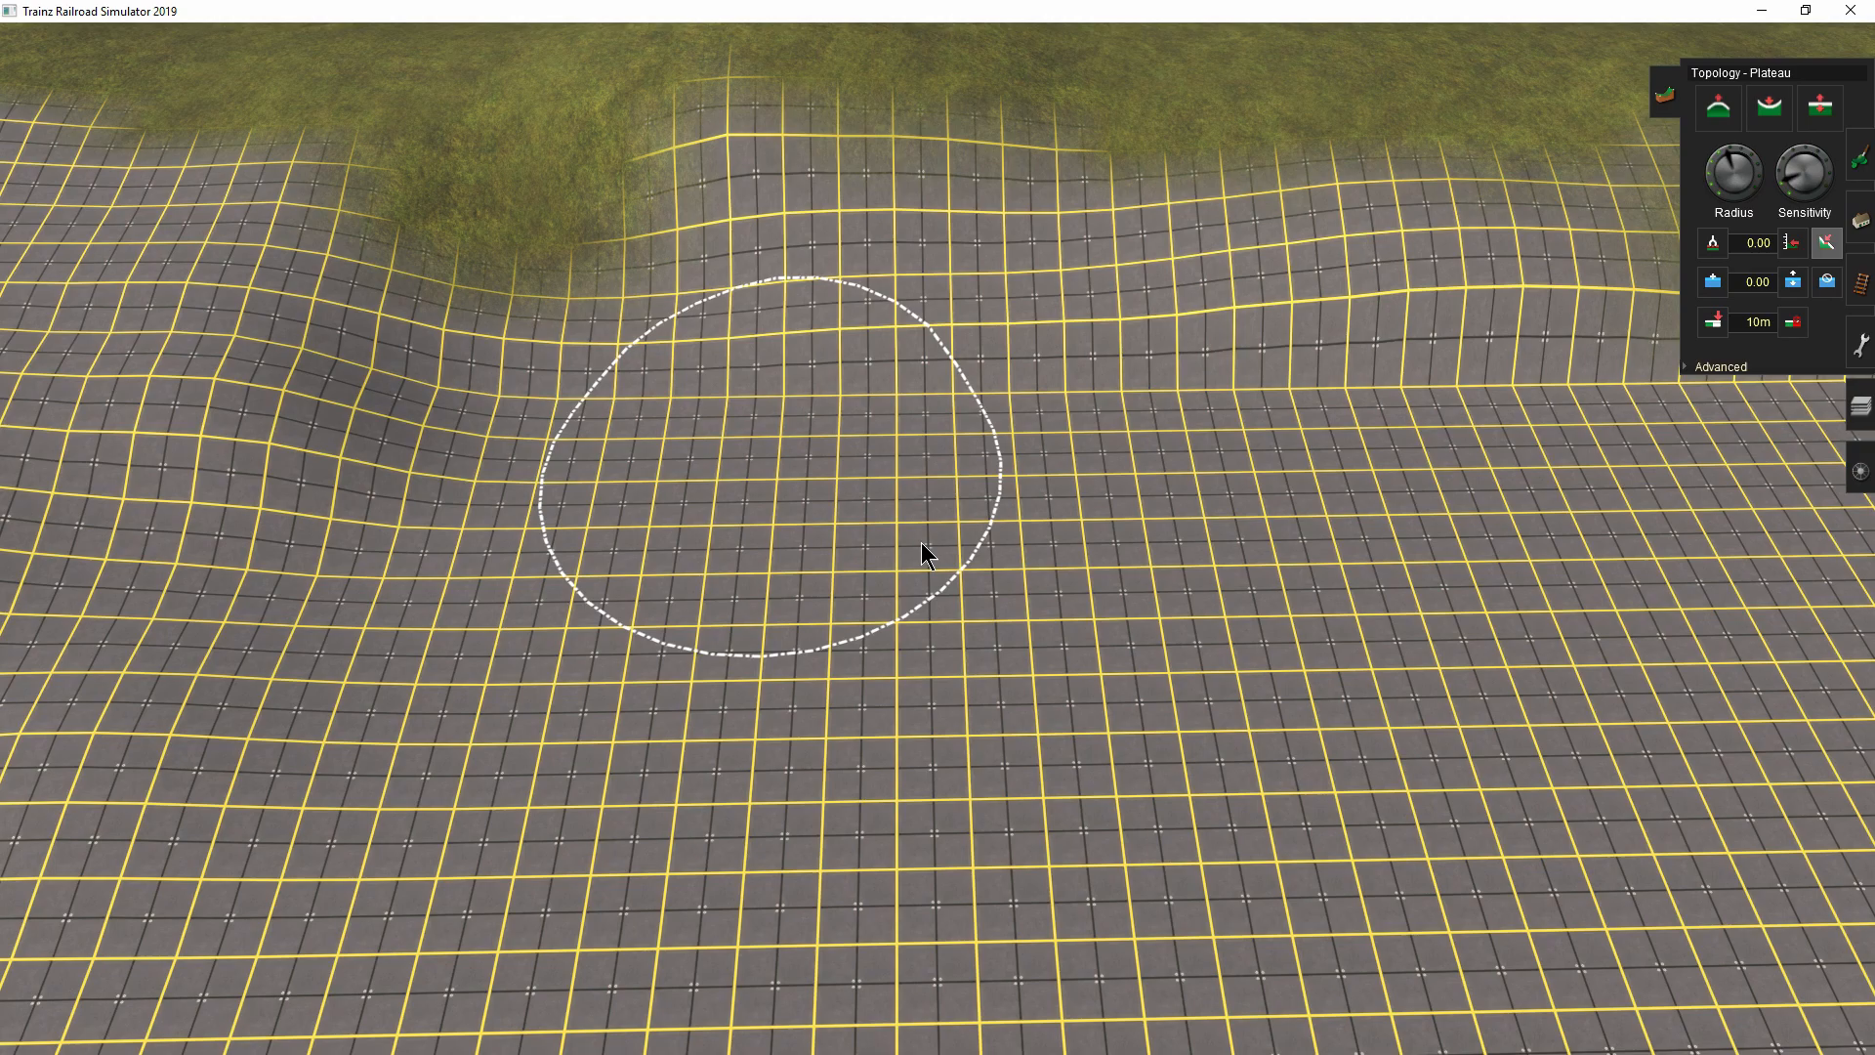
pyautogui.moveTo(829, 288)
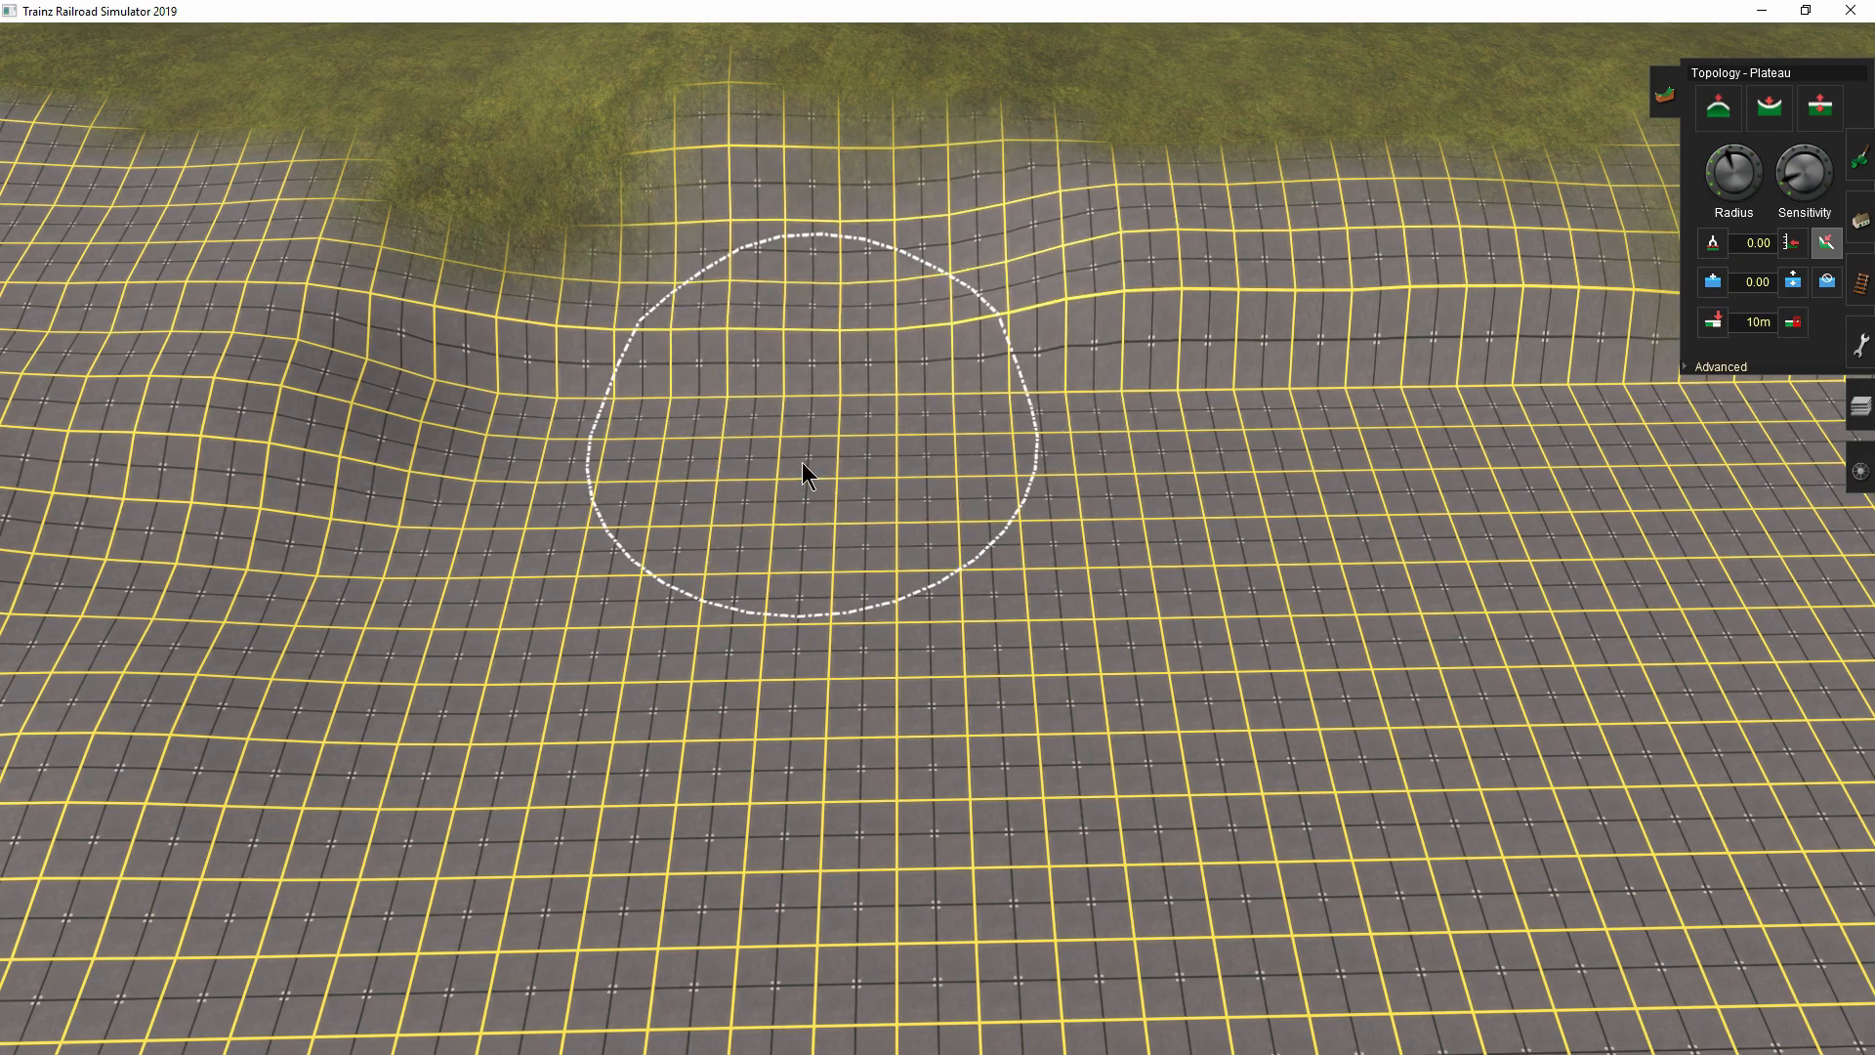
pyautogui.moveTo(1247, 822)
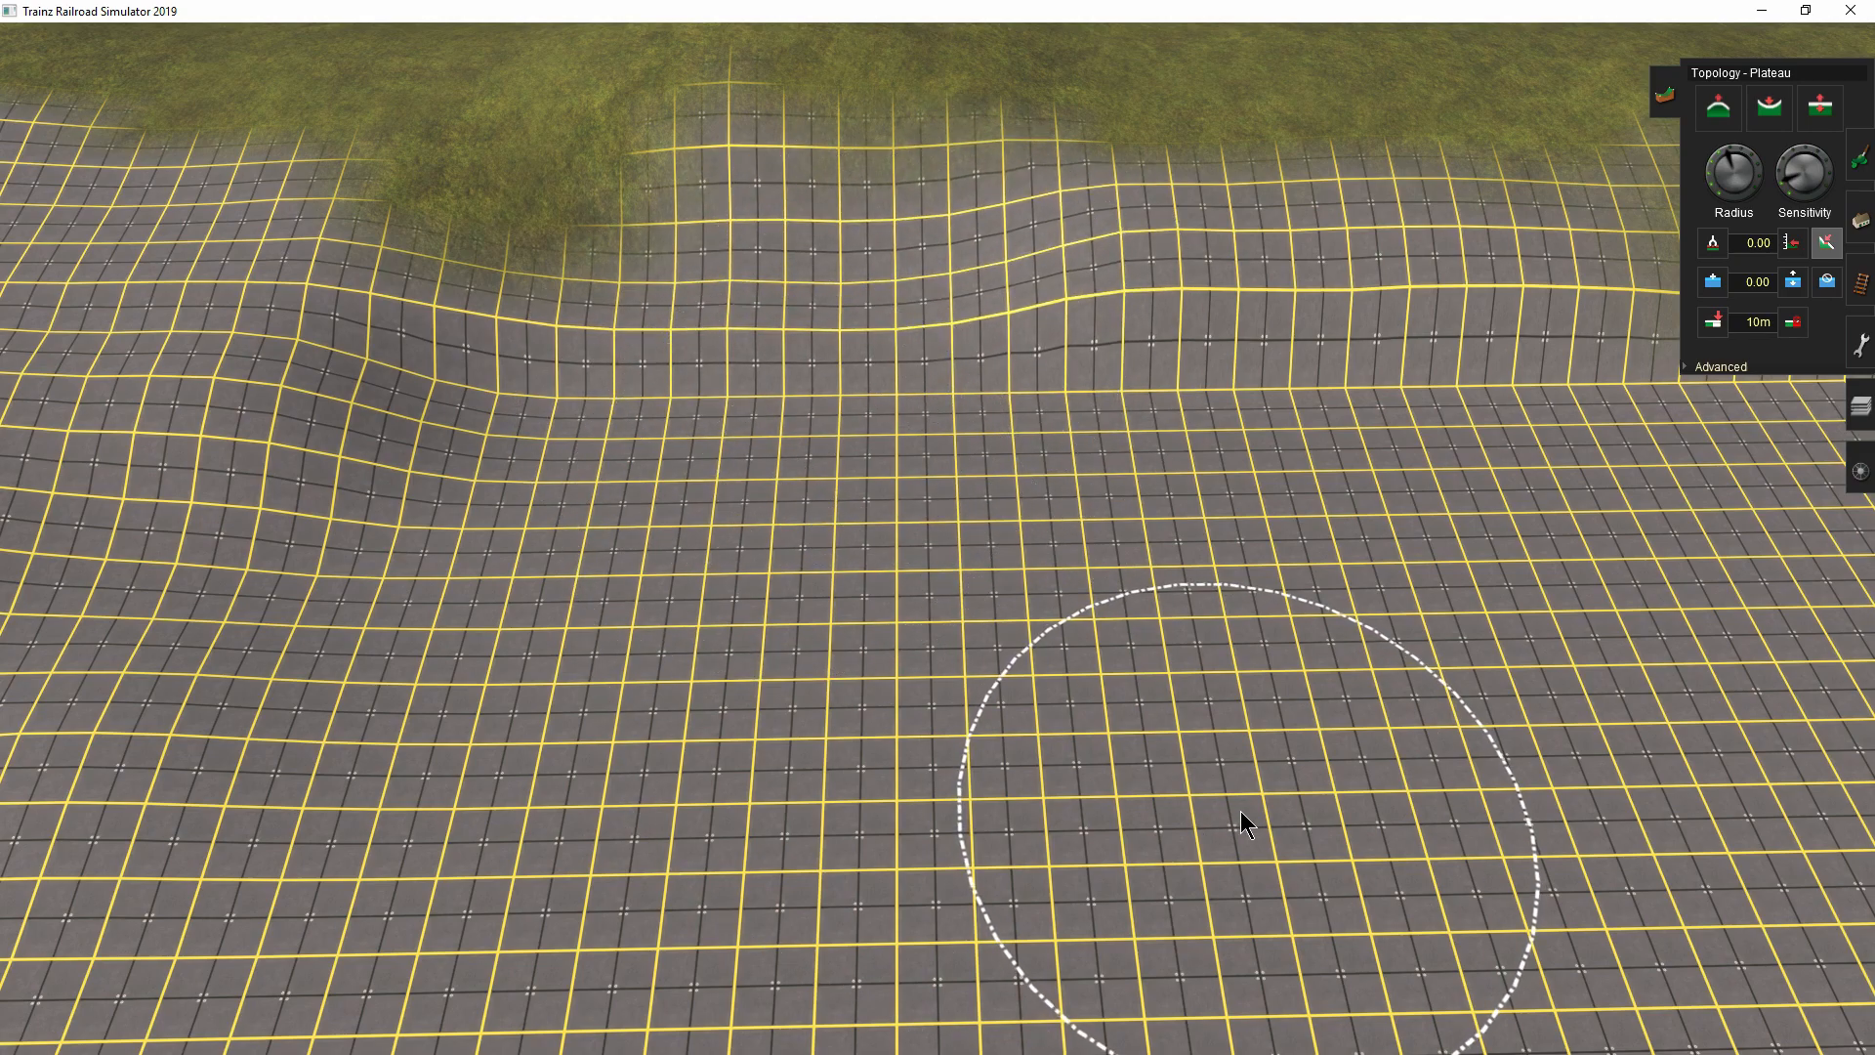
pyautogui.moveTo(1247, 816)
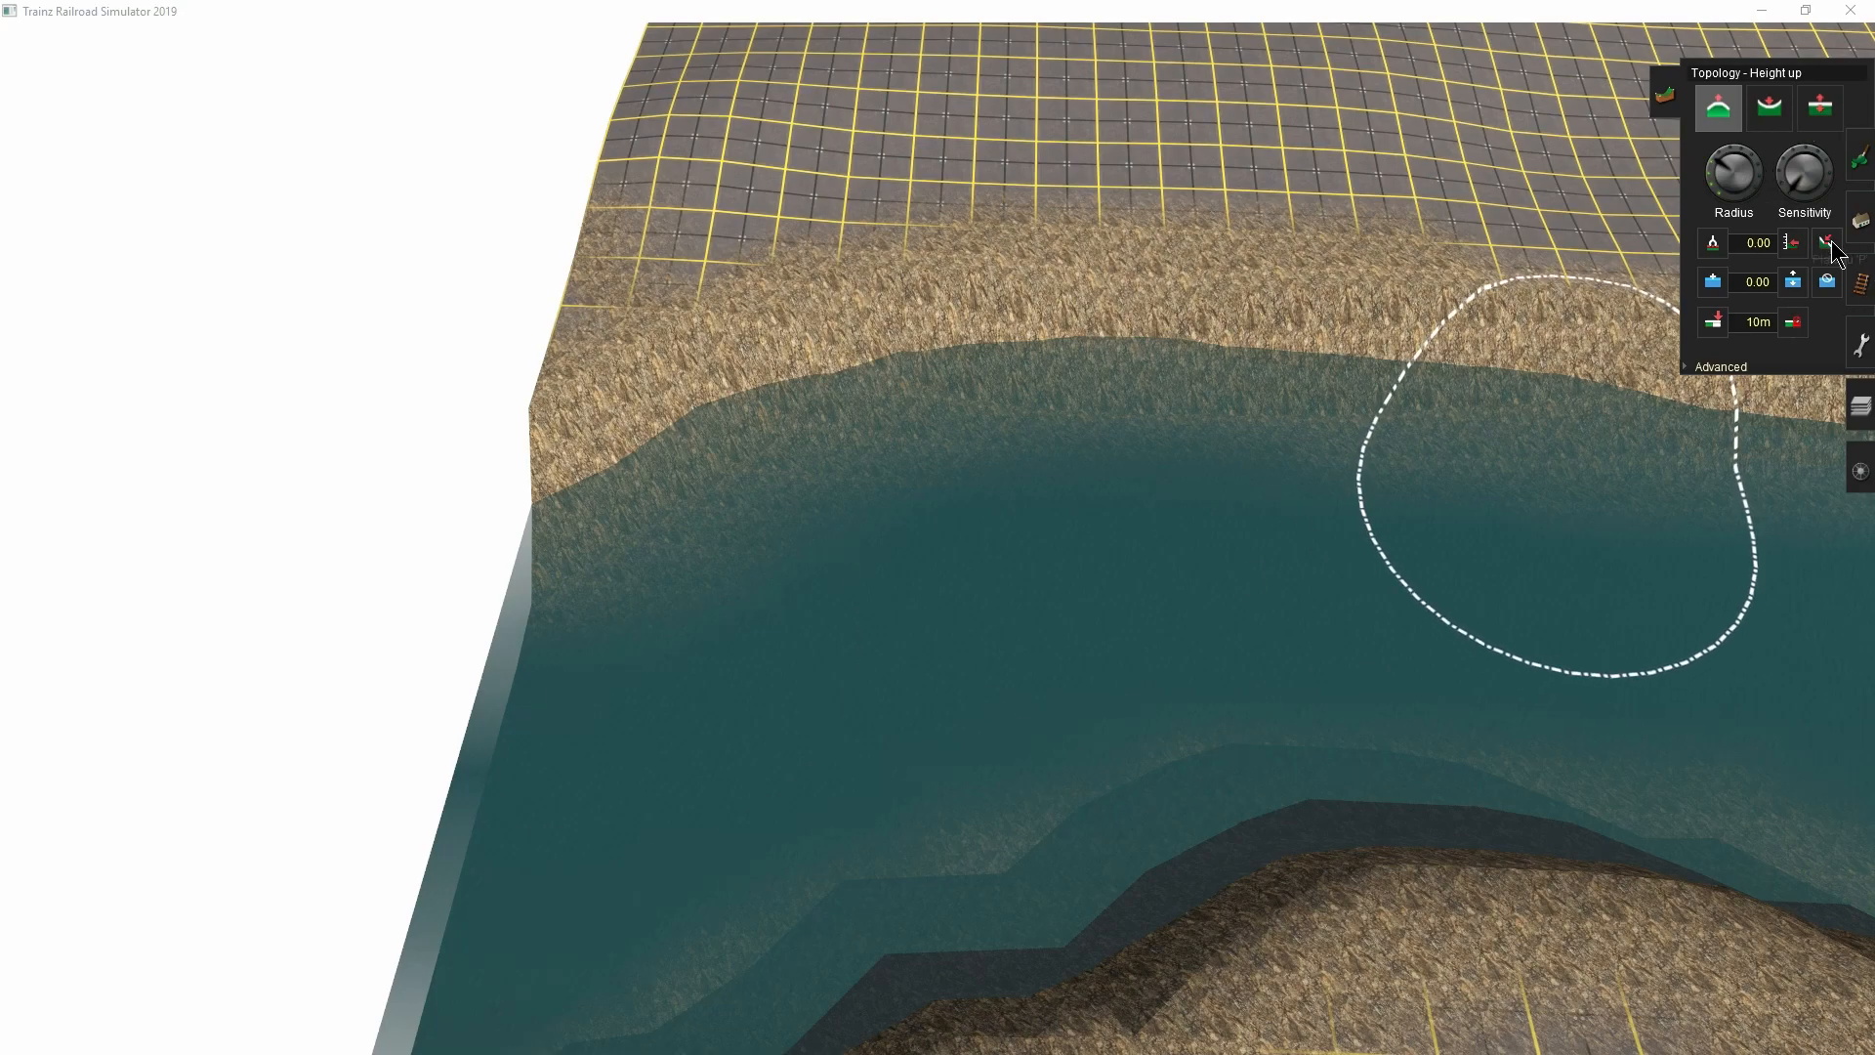
# - Select the Plateau tool in the Topology panel to level ground to a set height
pyautogui.click(1716, 106)
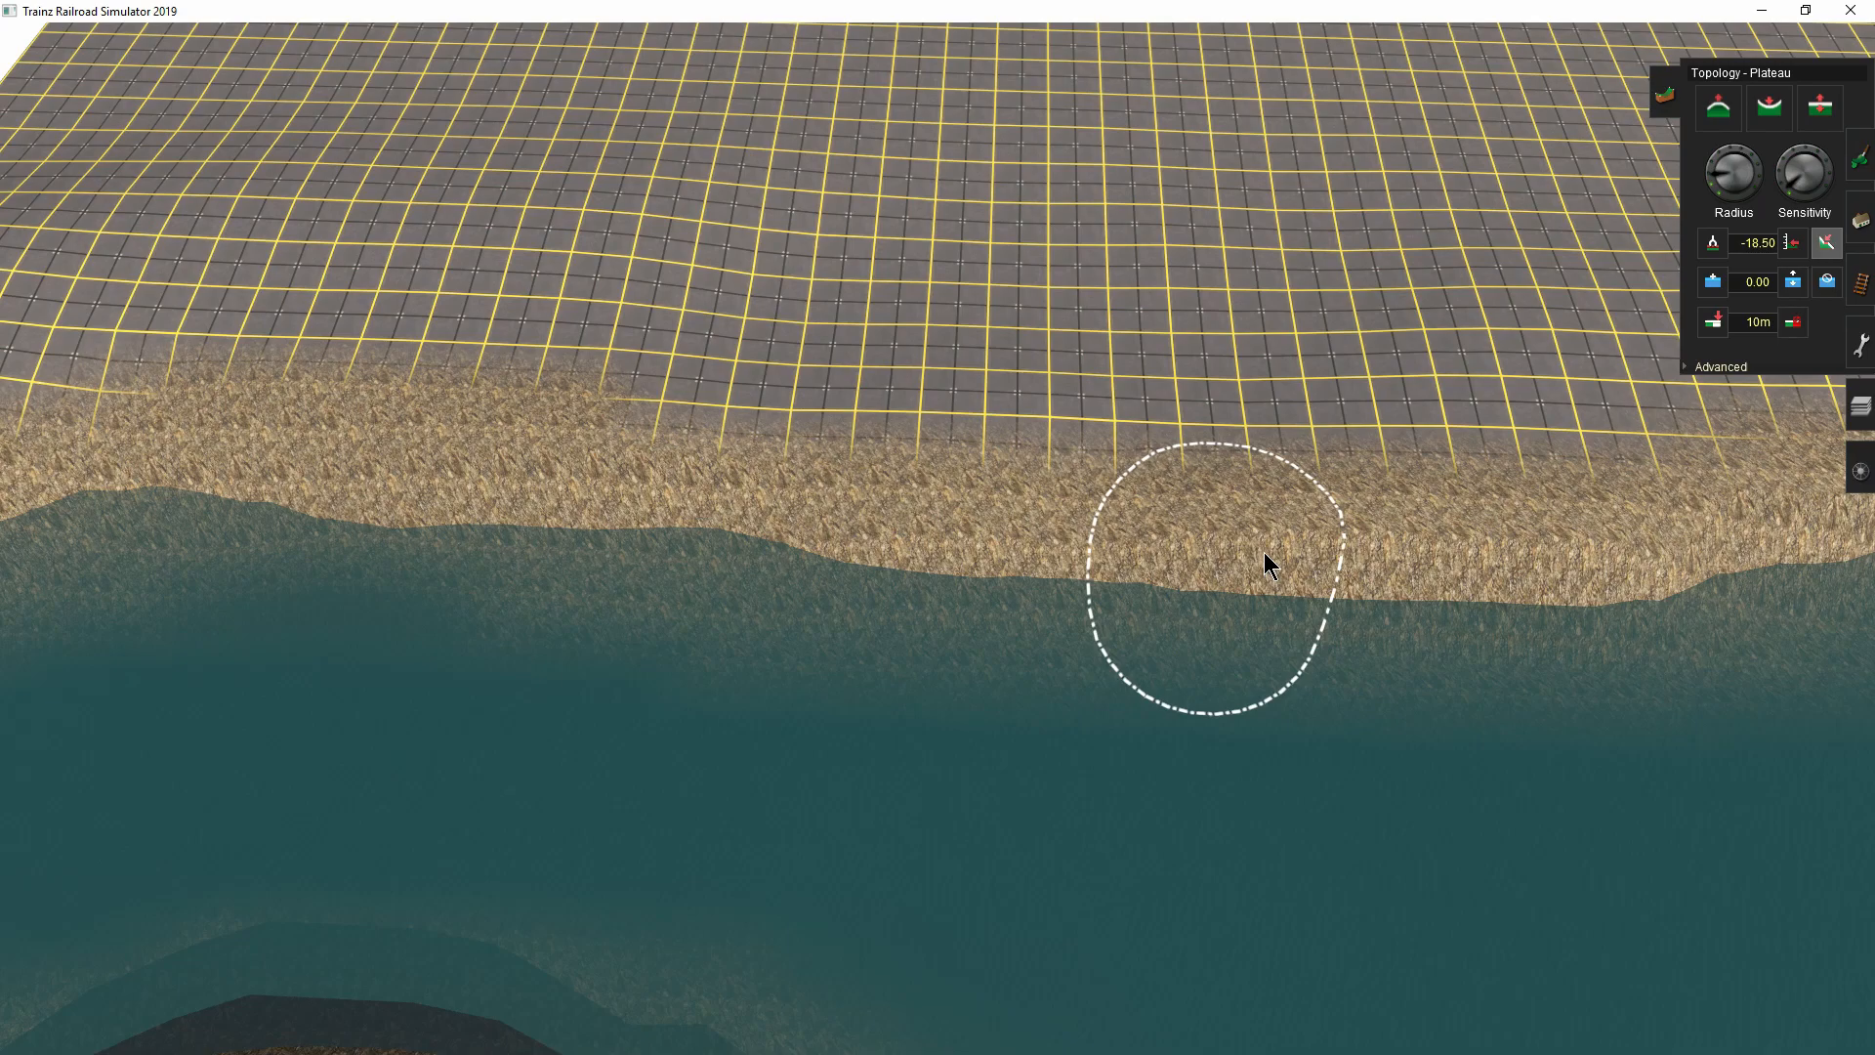
# - Sample the shoreline water height, then lower two bank patches into irregular inlets
pyautogui.click(1209, 550)
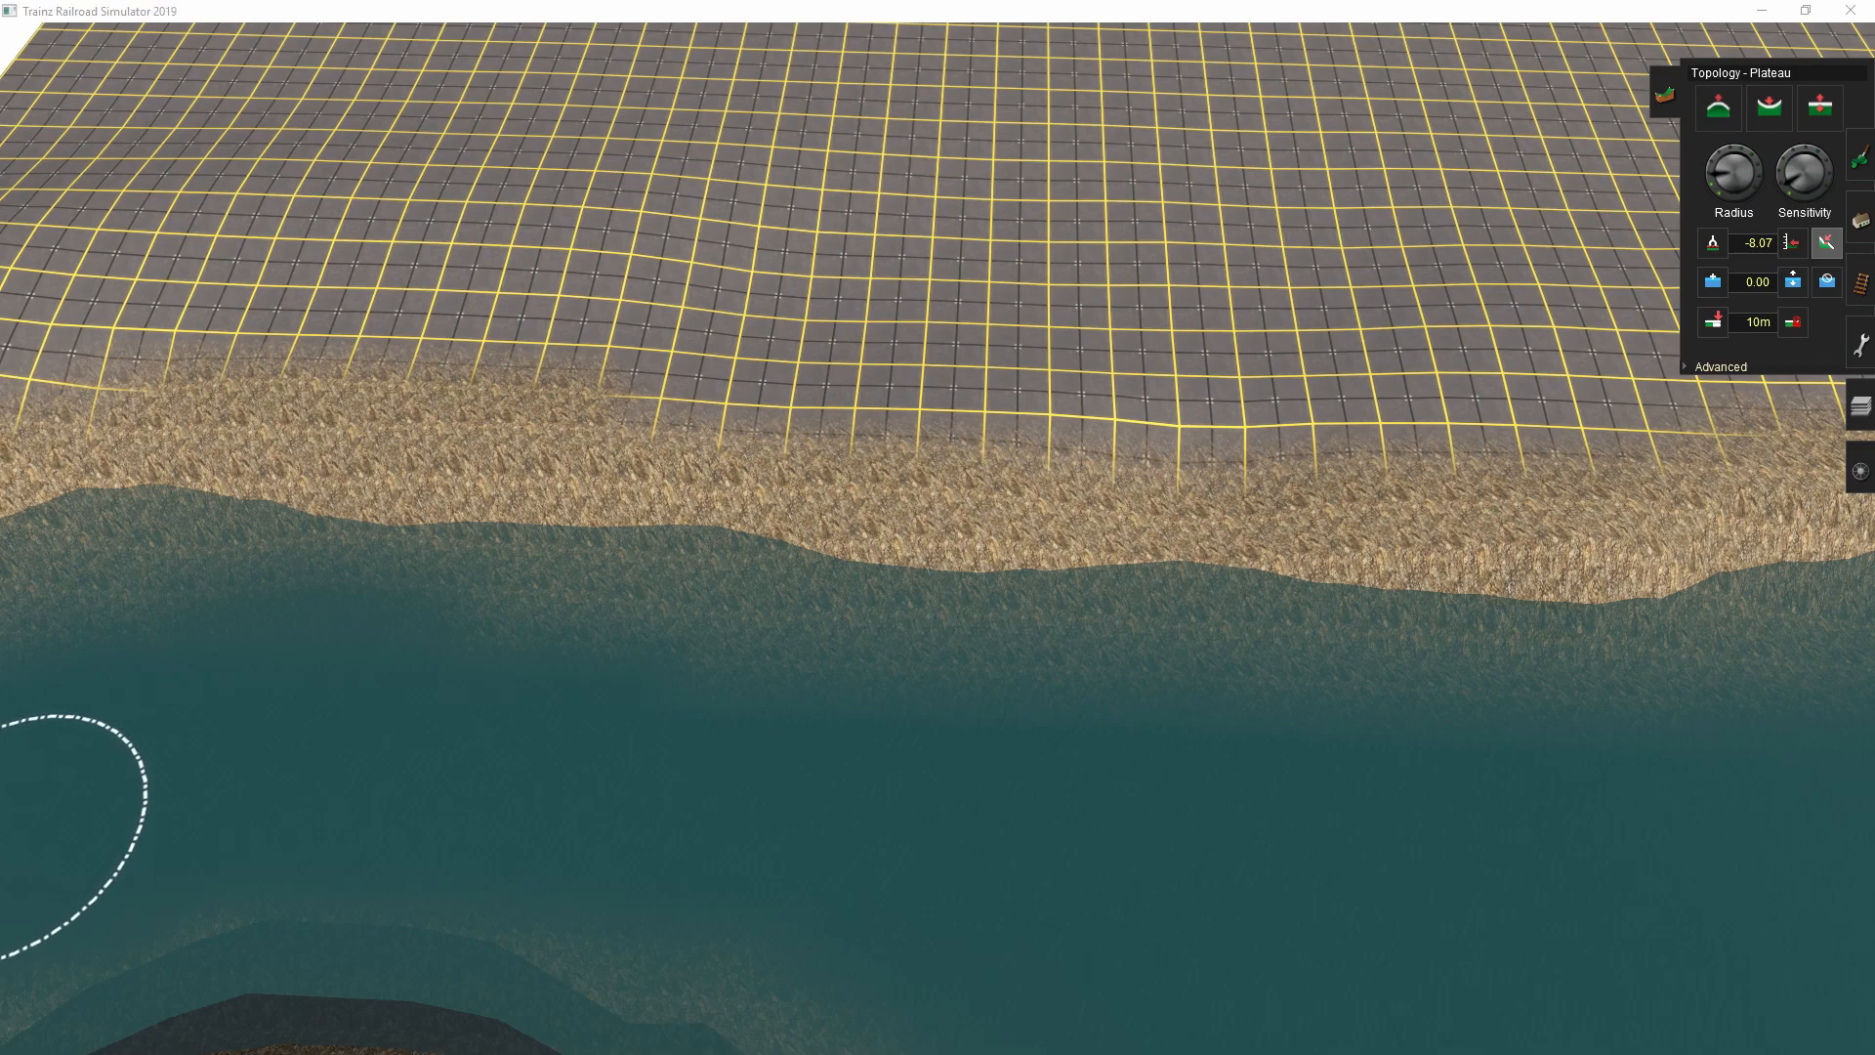
pyautogui.moveTo(1166, 508)
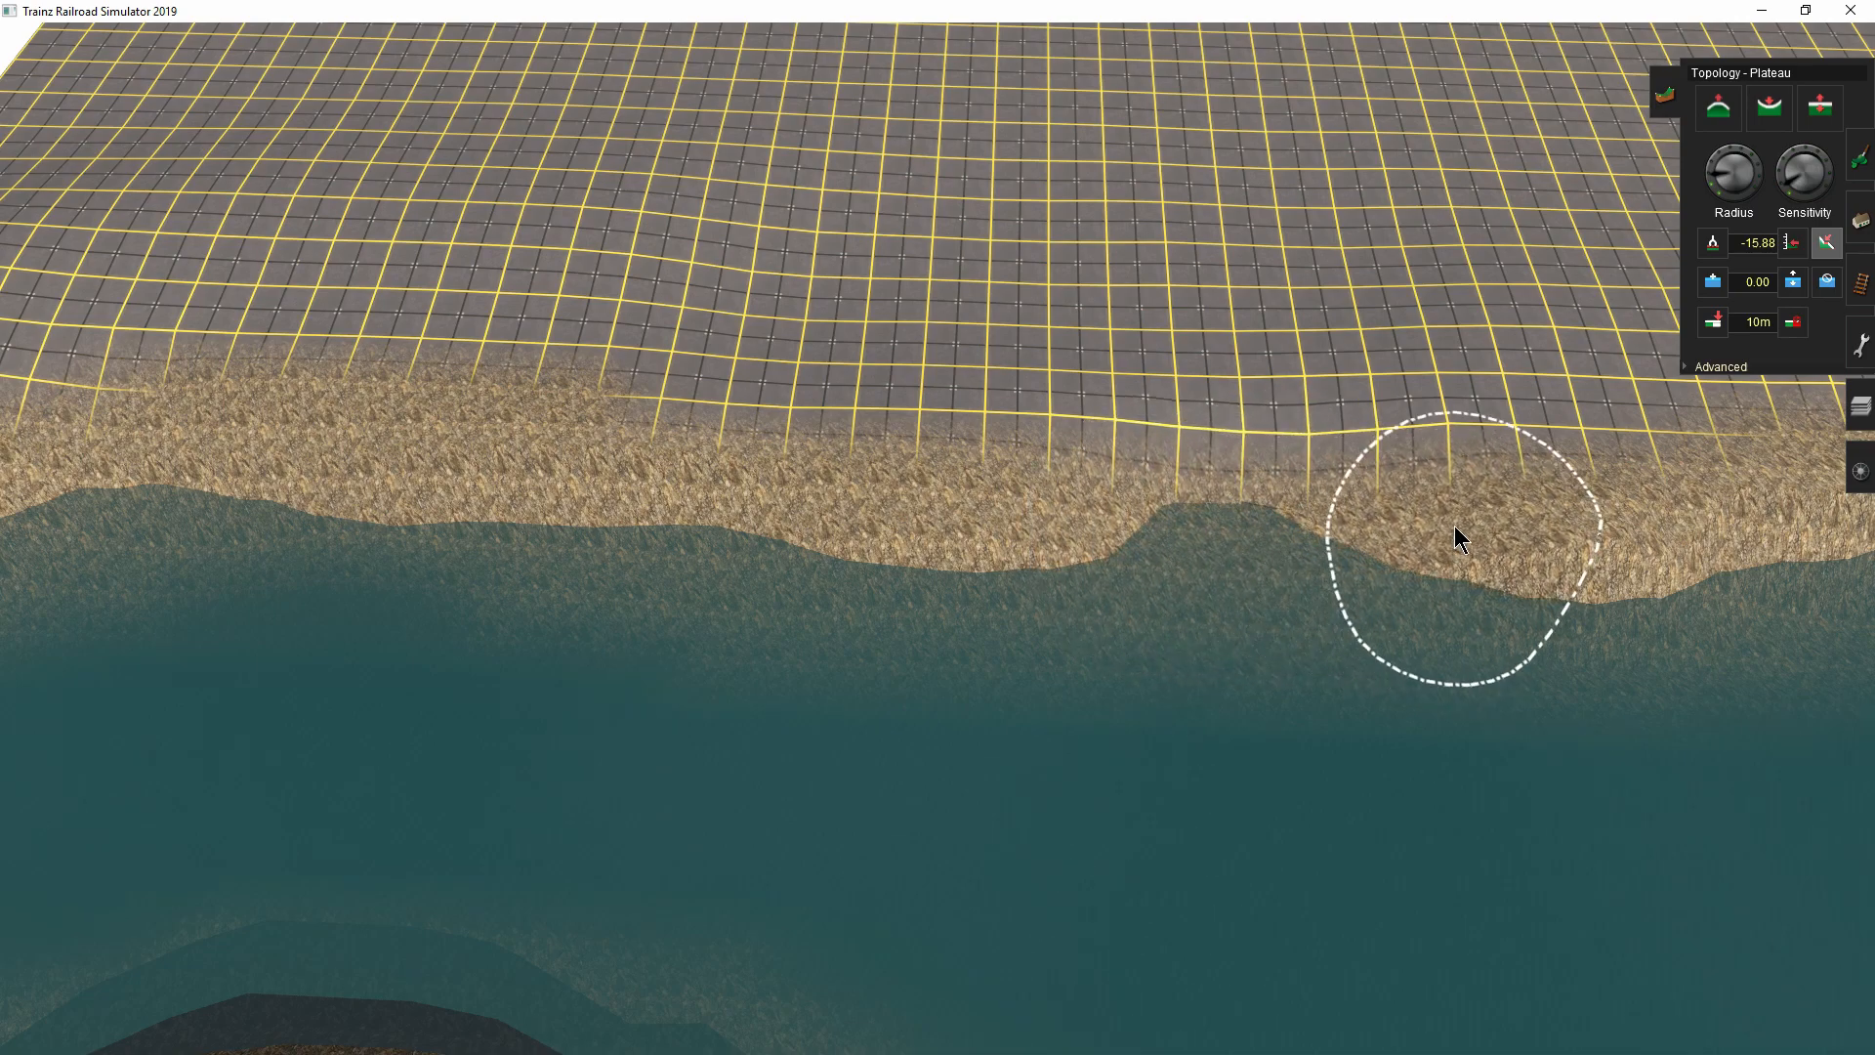
pyautogui.click(1454, 538)
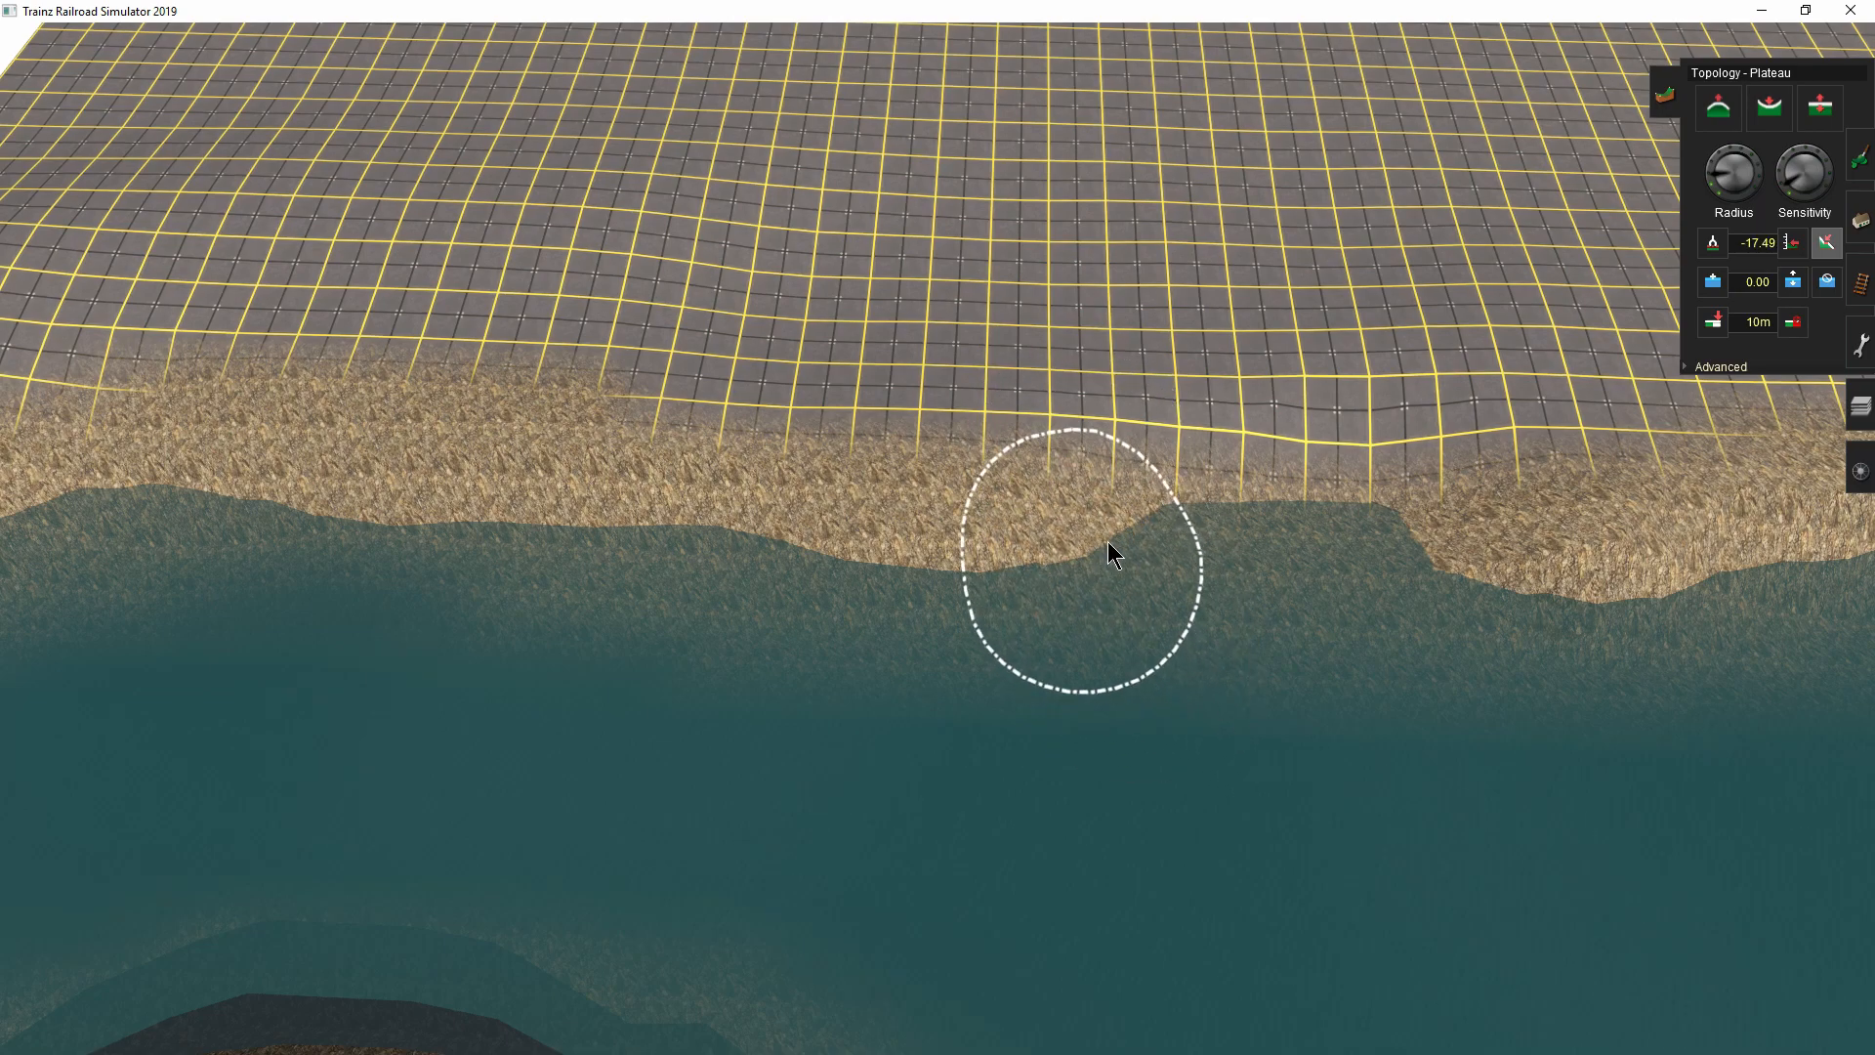
pyautogui.click(1113, 554)
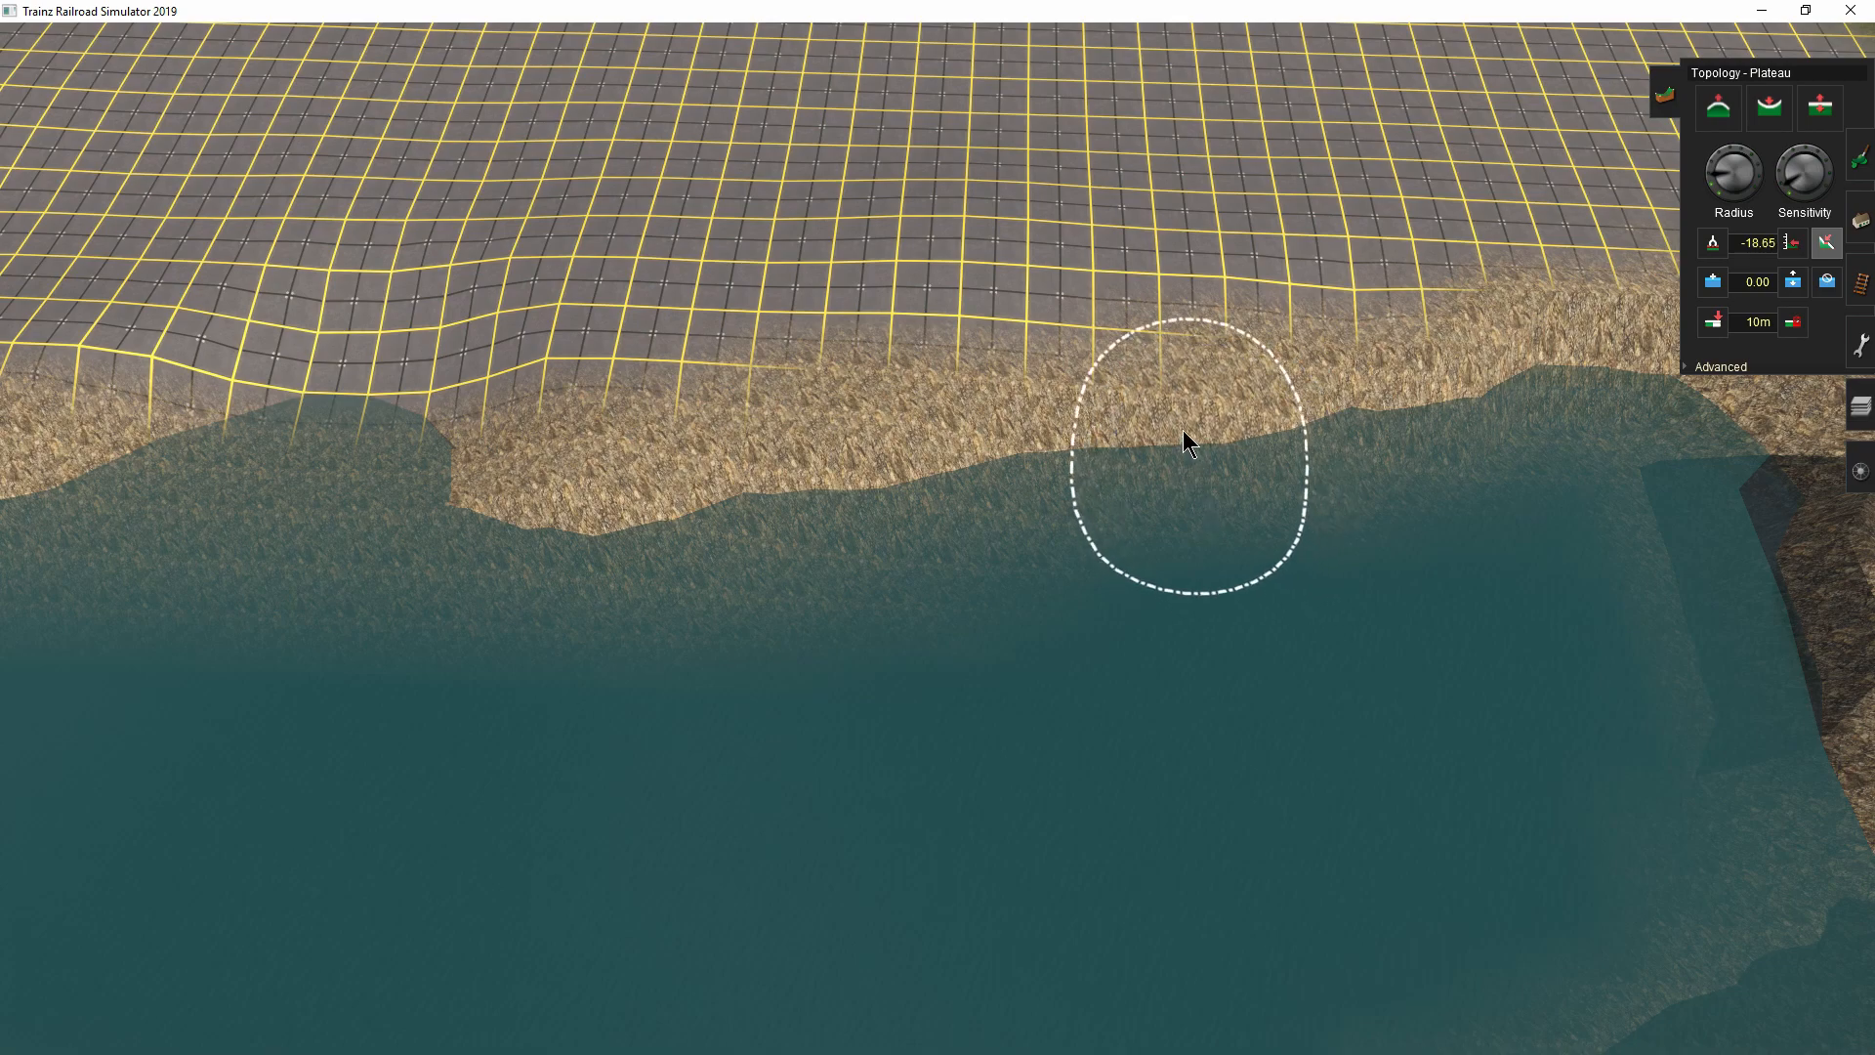
pyautogui.moveTo(1435, 352)
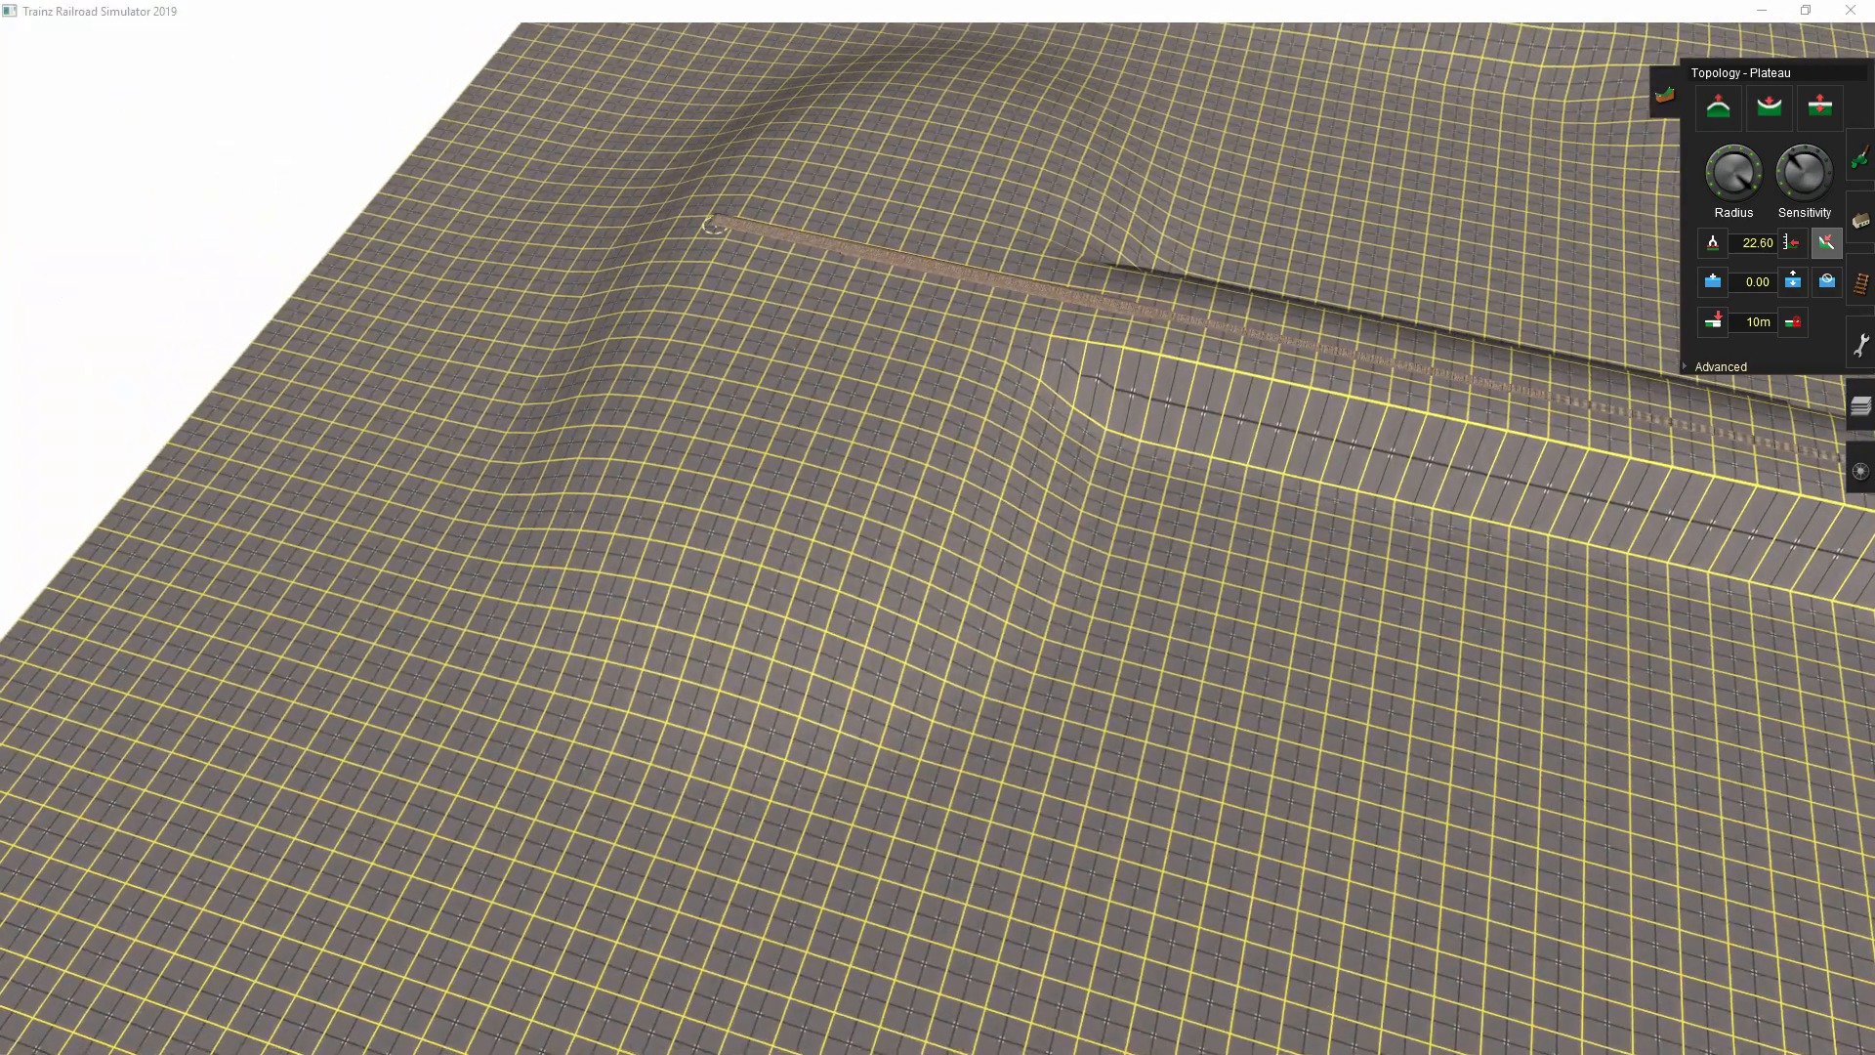
# - Enter 20 as the Plateau height and apply it as the target
pyautogui.click(712, 227)
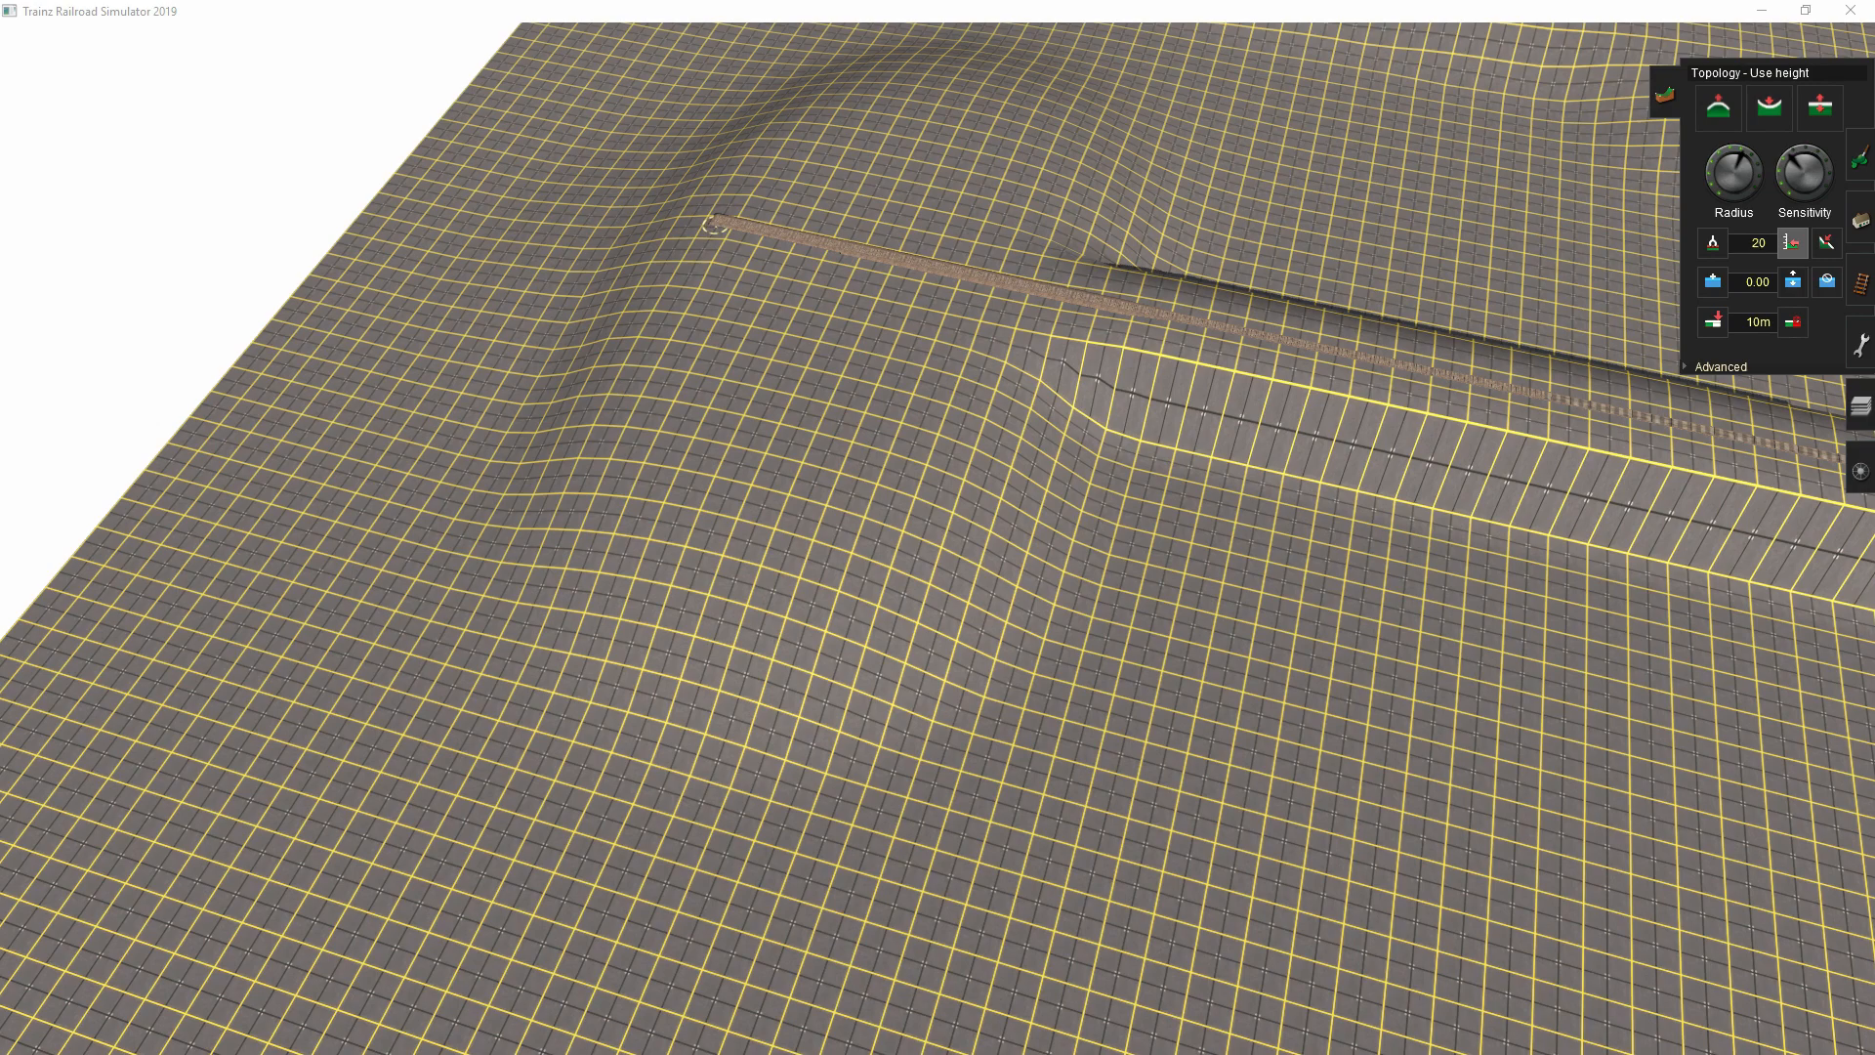
pyautogui.click(1256, 203)
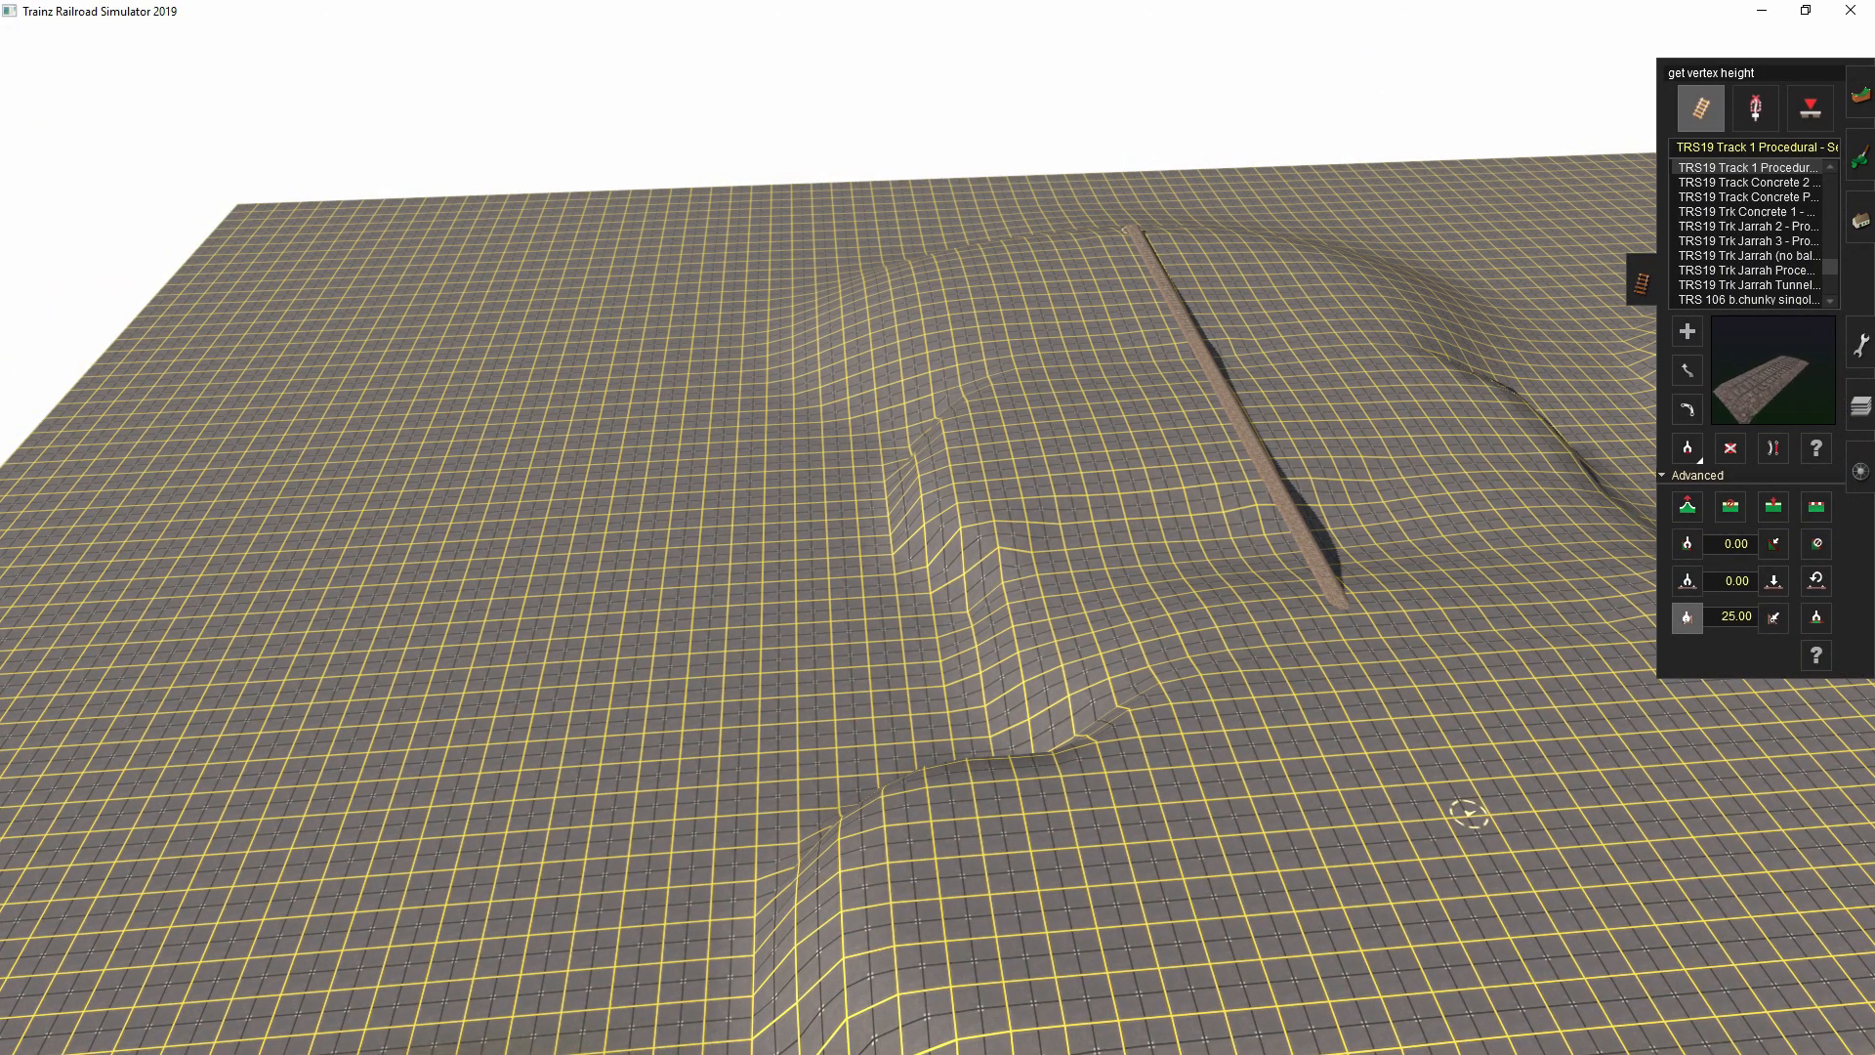
# - Reopen the Topology tools and select Height down
pyautogui.click(1815, 506)
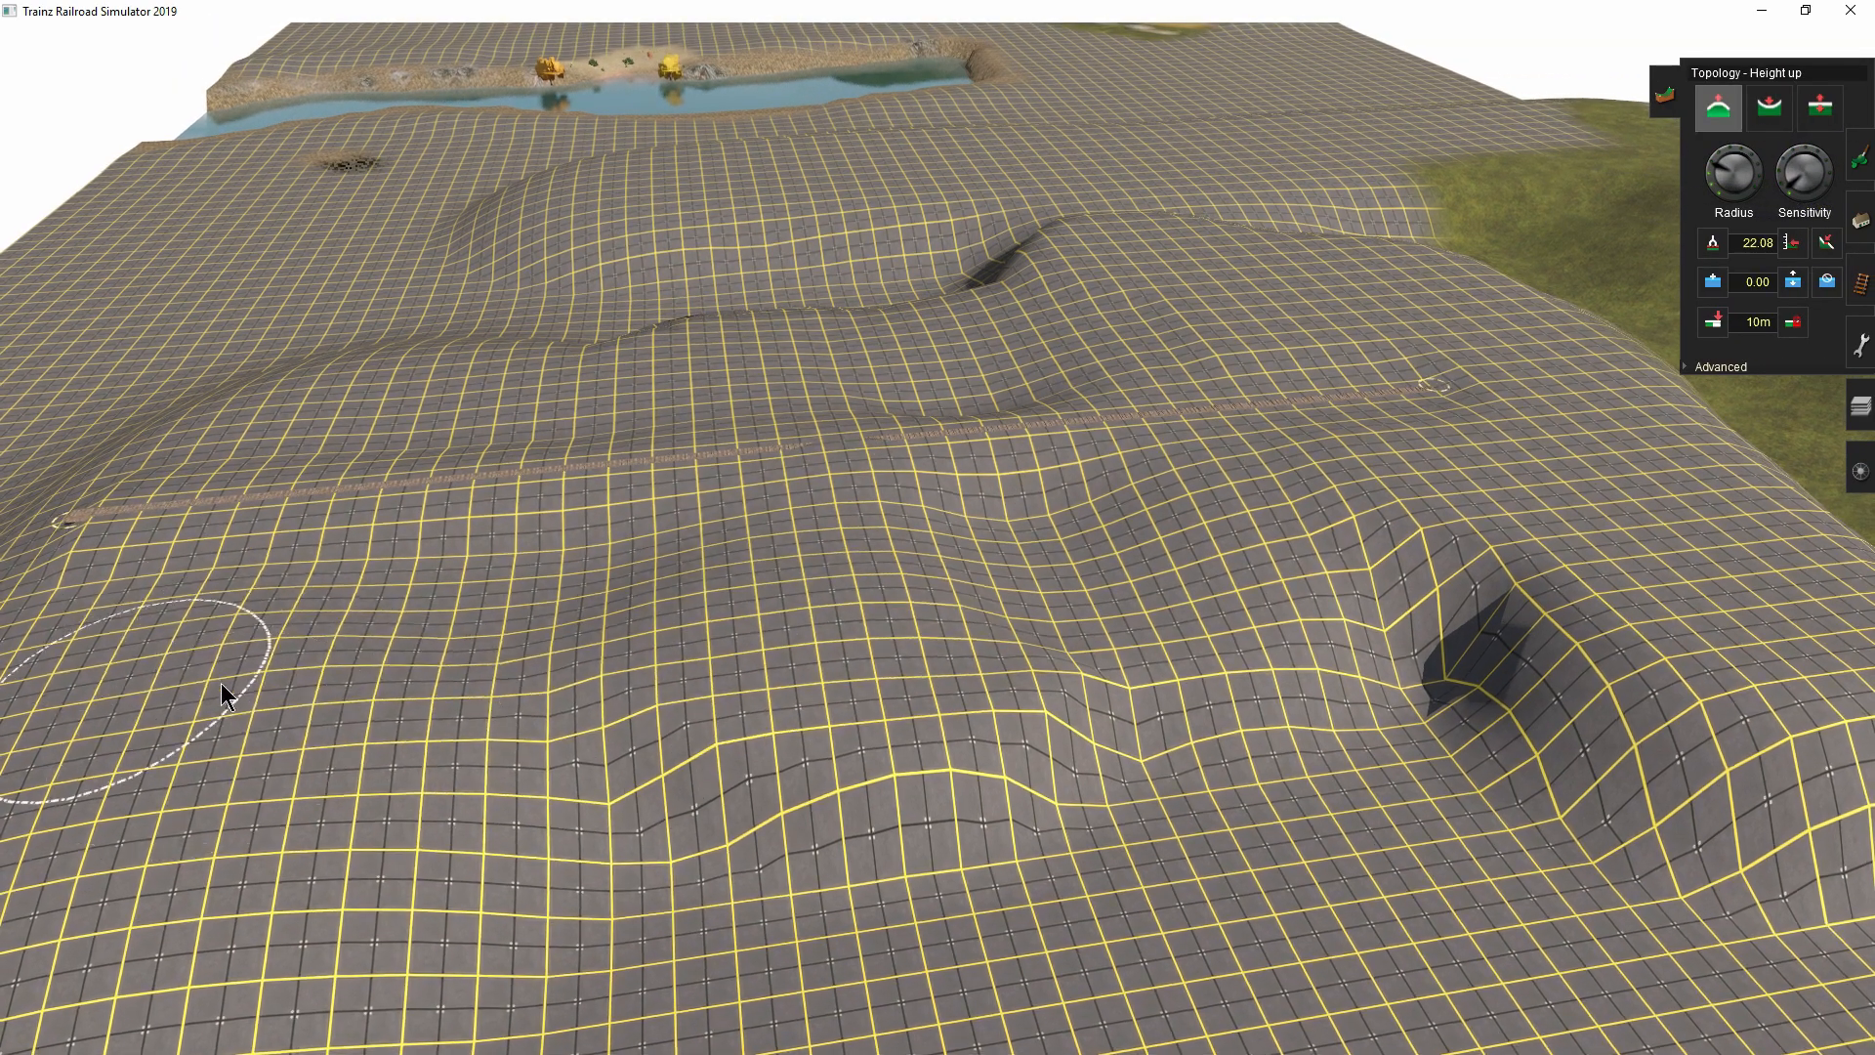
pyautogui.moveTo(1489, 378)
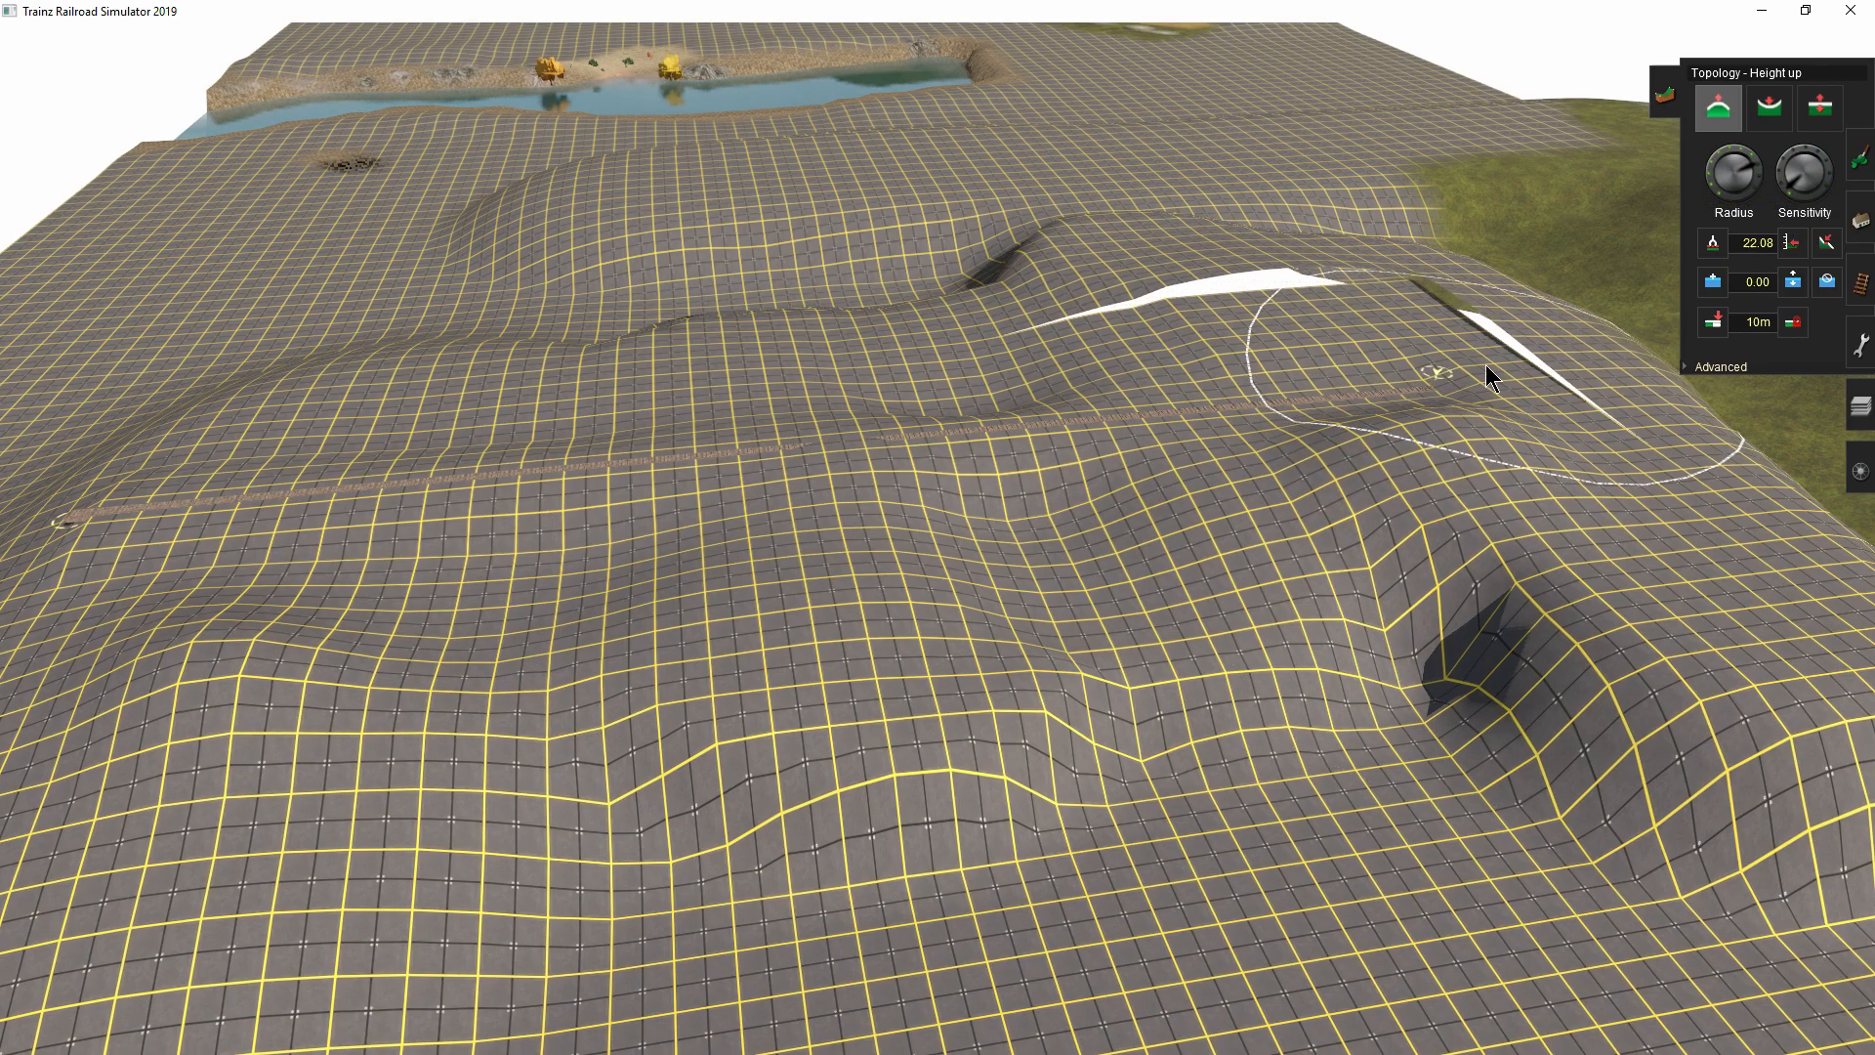
pyautogui.click(1768, 107)
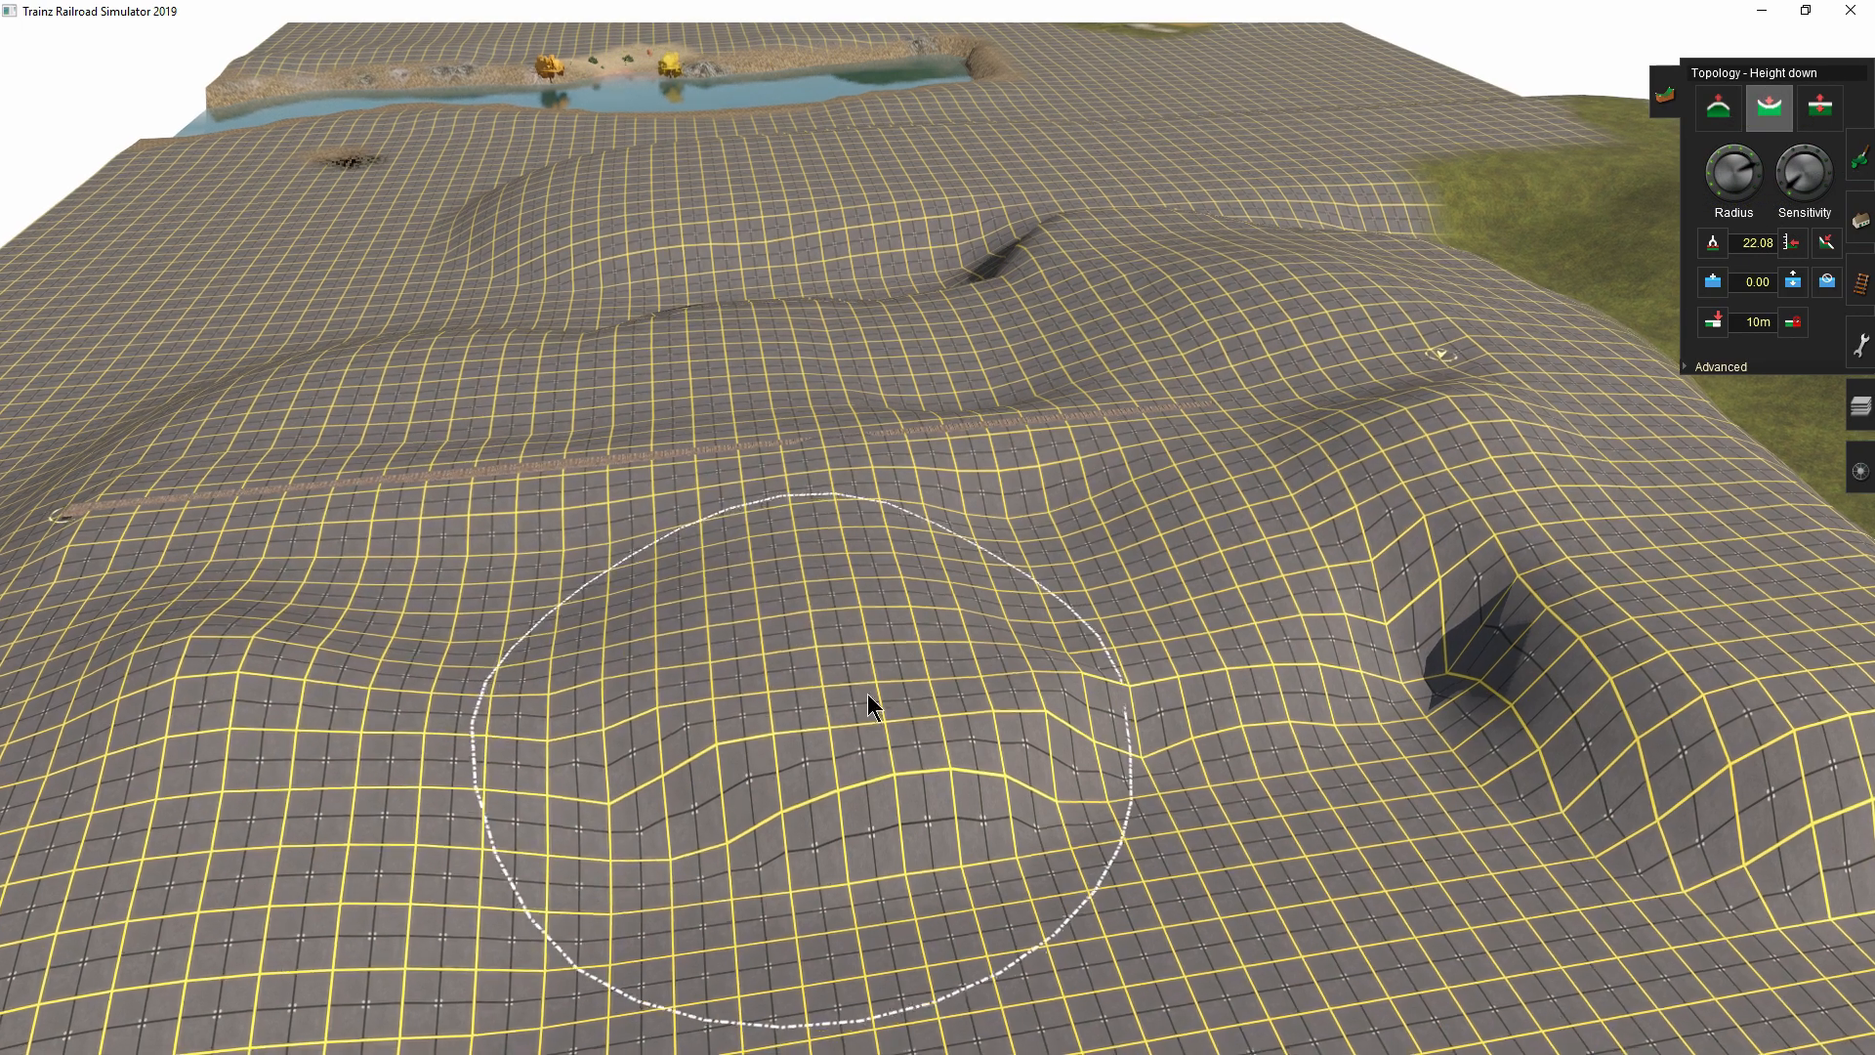